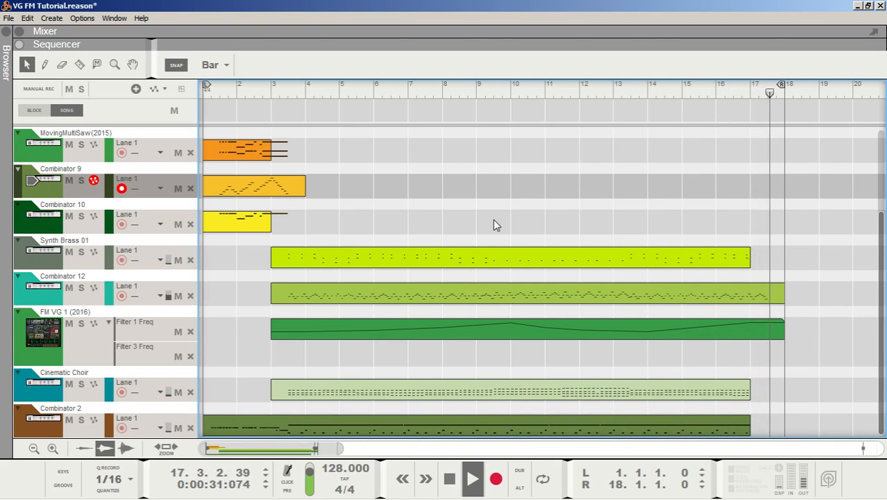
# Create a Thor Polysonic Synthesizer in the rack and reset it to its empty init patch
pyautogui.click(472, 478)
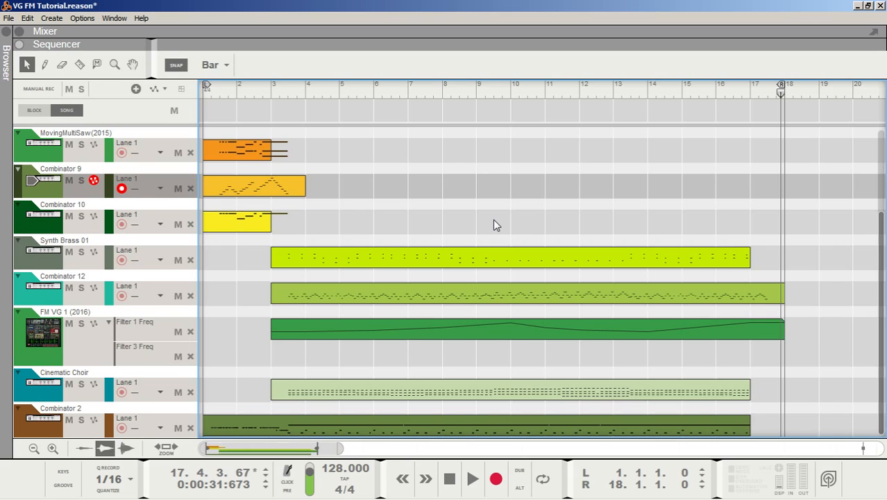
pyautogui.moveTo(328, 294)
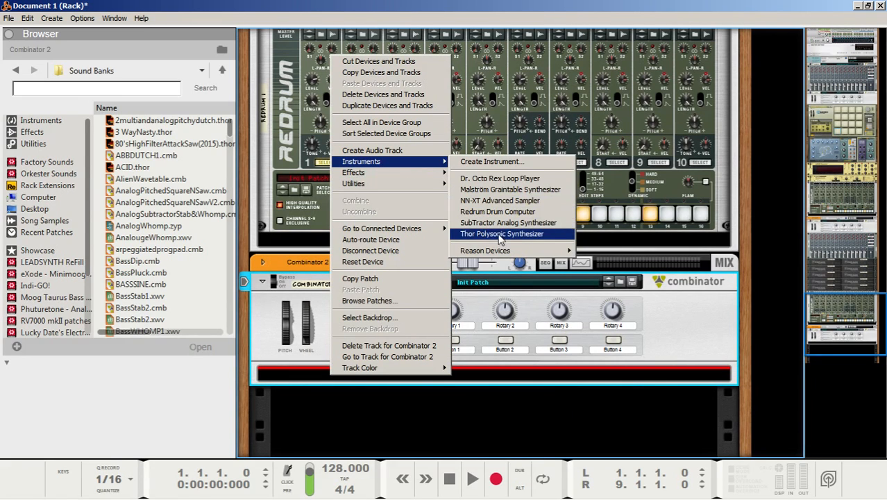
pyautogui.click(501, 234)
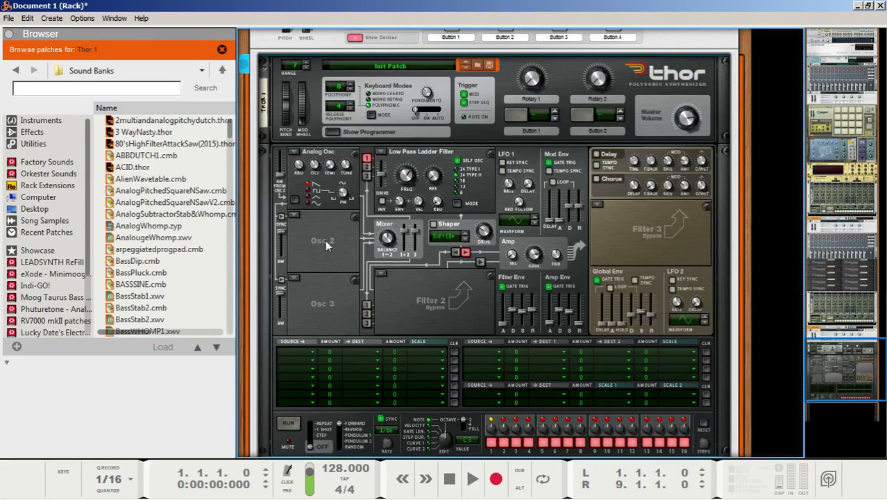
pyautogui.rightClick(327, 244)
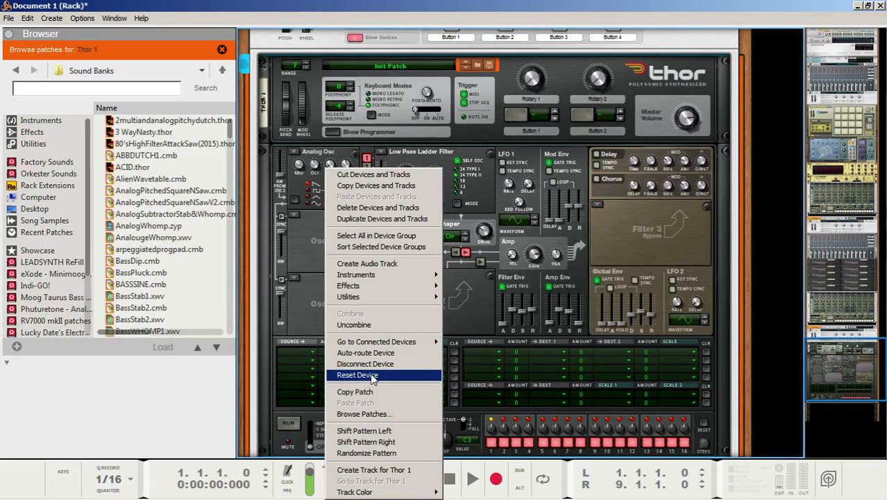
pyautogui.click(358, 374)
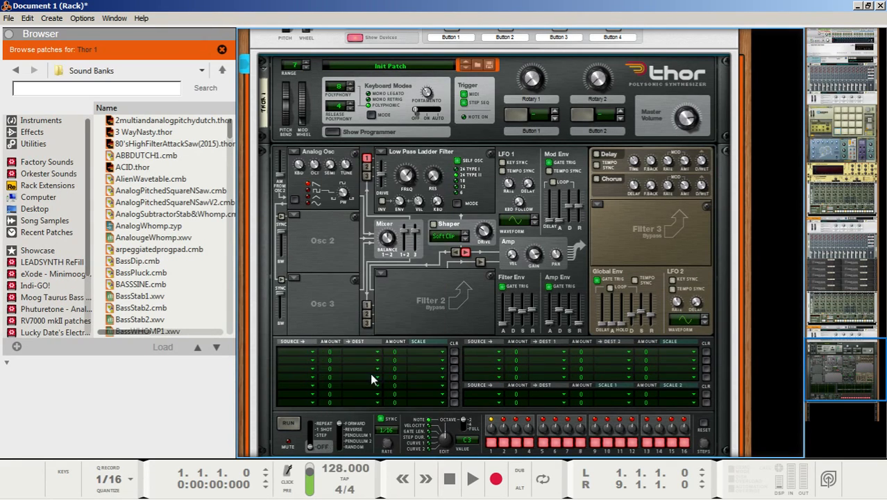
pyautogui.moveTo(350, 109)
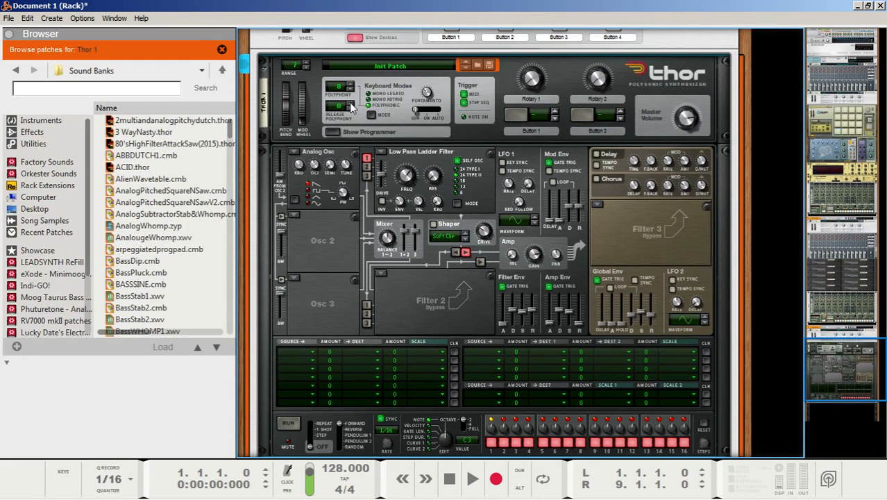
pyautogui.moveTo(317, 142)
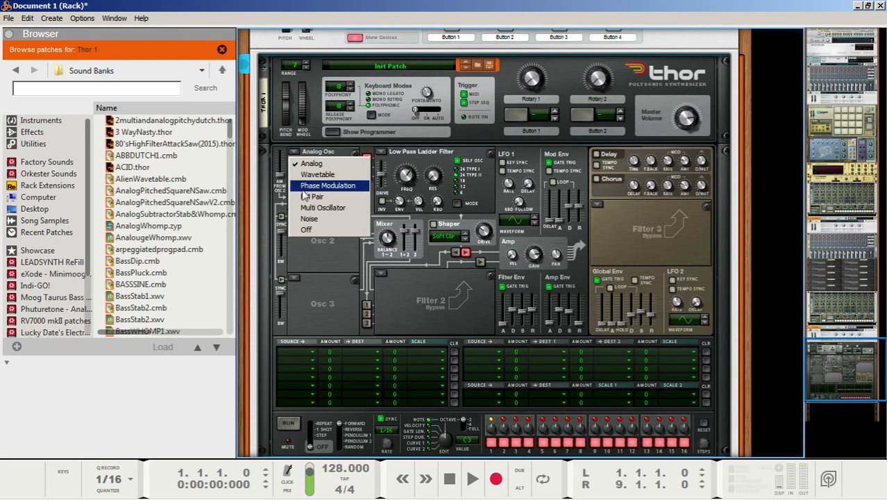
# Switch Thor's Osc 1 slot to an FM Pair oscillator
pyautogui.click(329, 186)
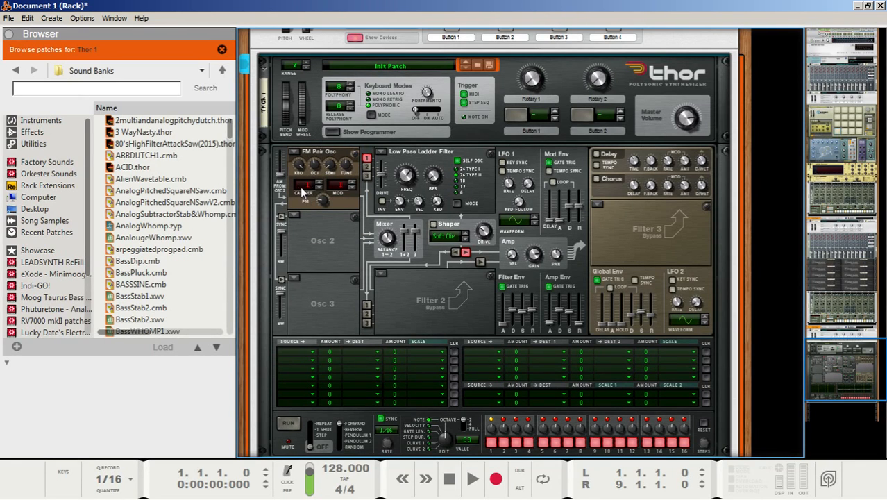
pyautogui.moveTo(339, 193)
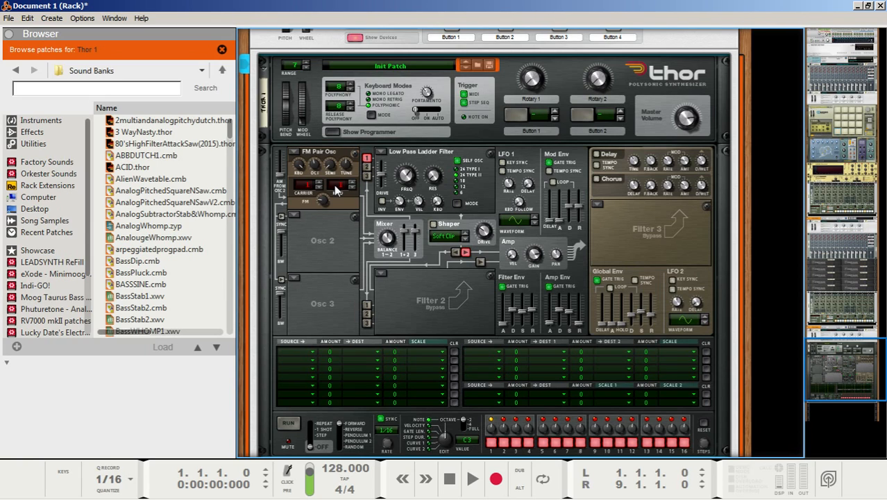
pyautogui.moveTo(324, 200)
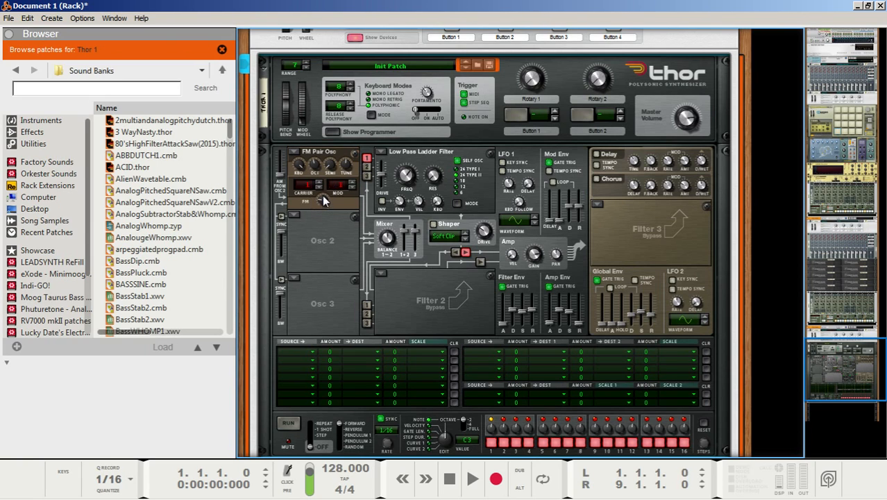
pyautogui.moveTo(322, 200)
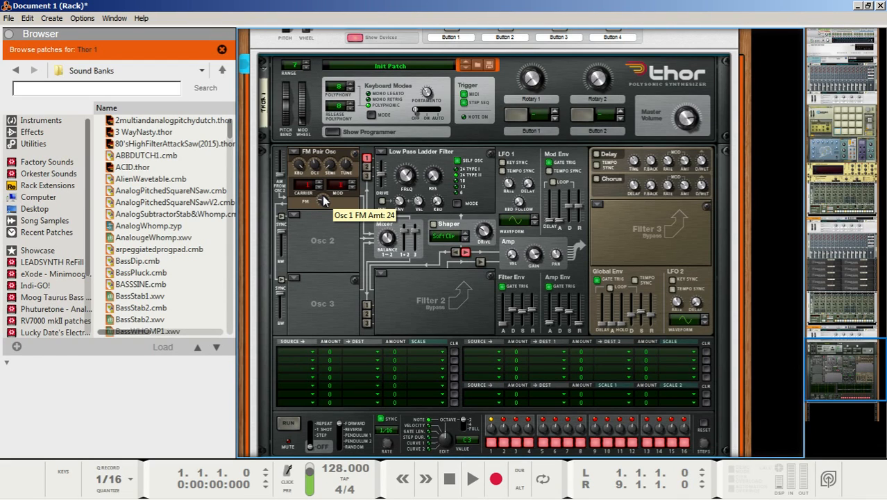
pyautogui.moveTo(314, 169)
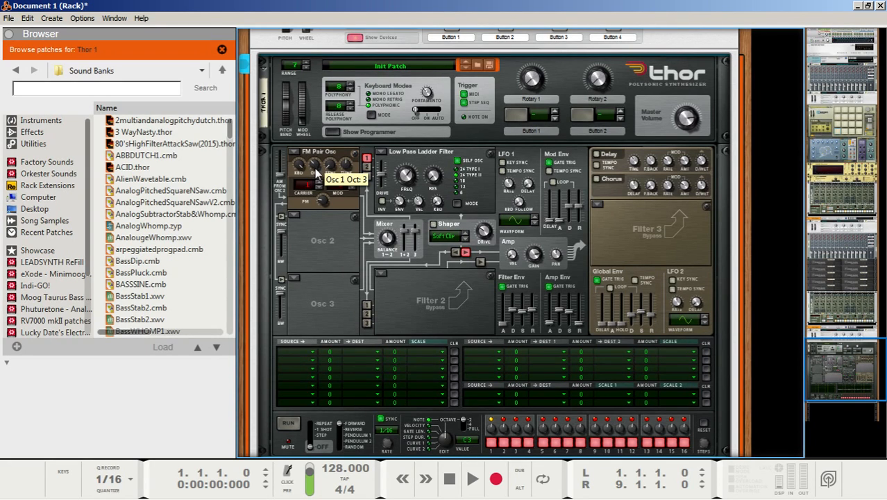
pyautogui.moveTo(355, 186)
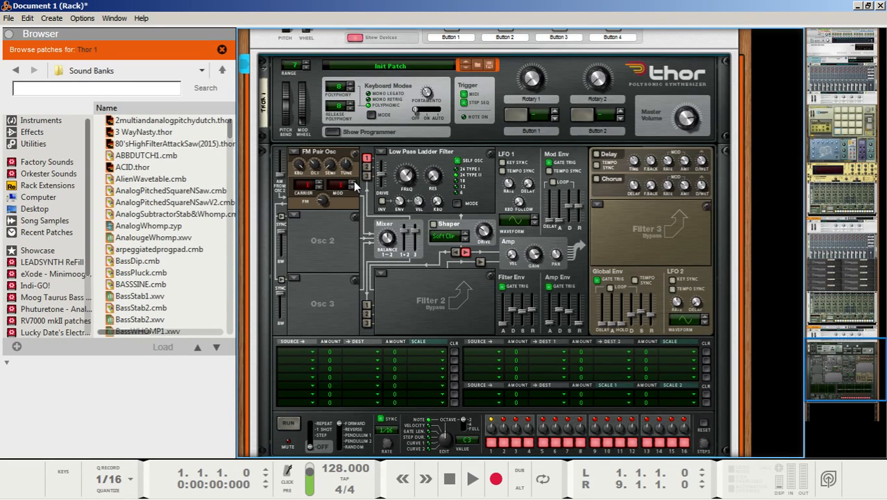
pyautogui.moveTo(322, 203)
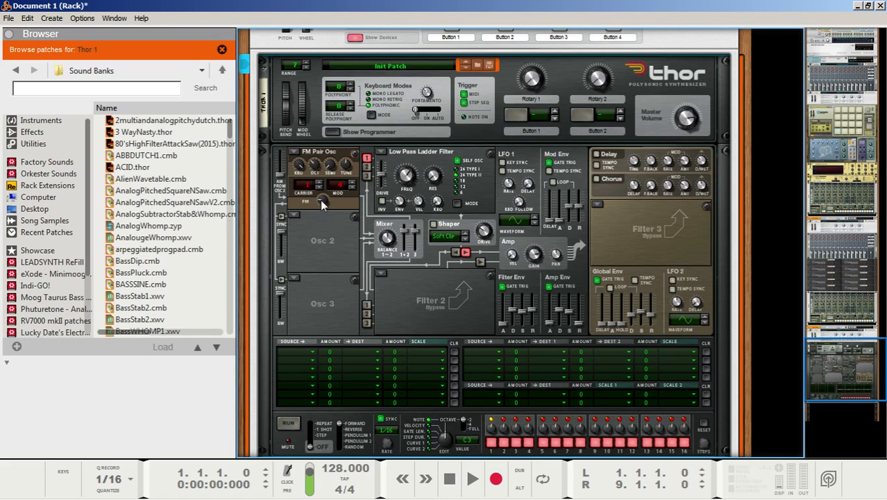
pyautogui.moveTo(322, 203)
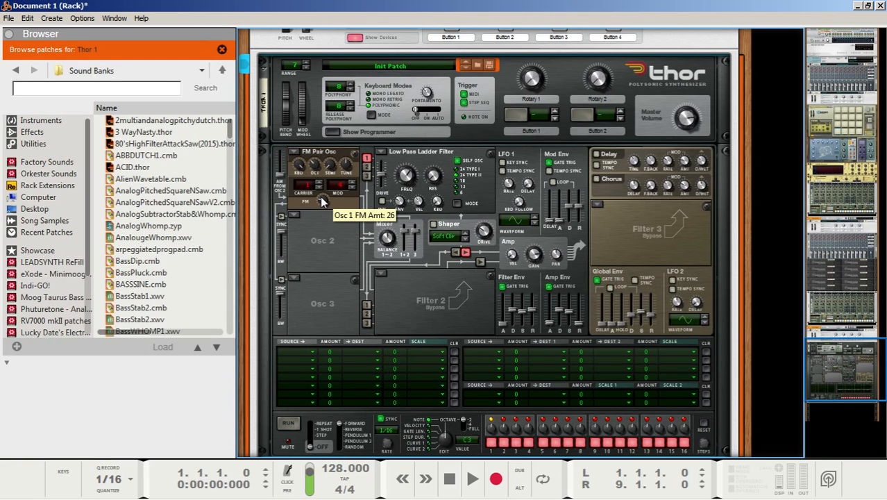
pyautogui.moveTo(367, 170)
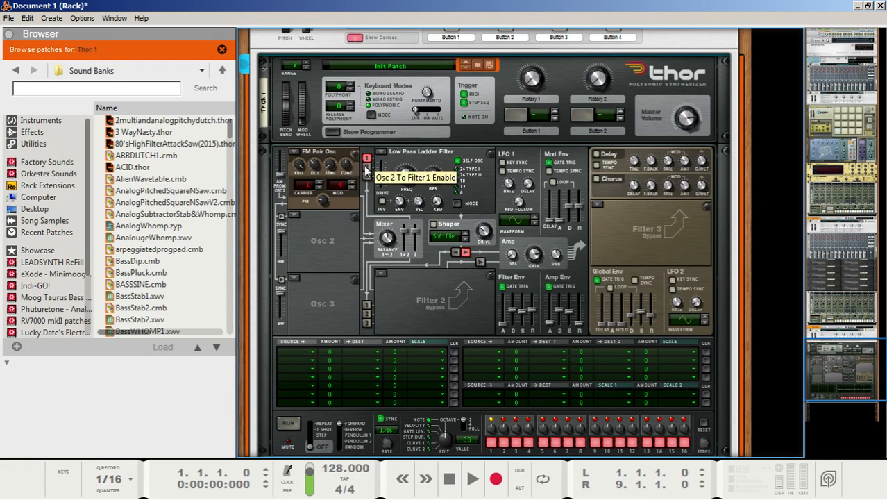
pyautogui.moveTo(366, 187)
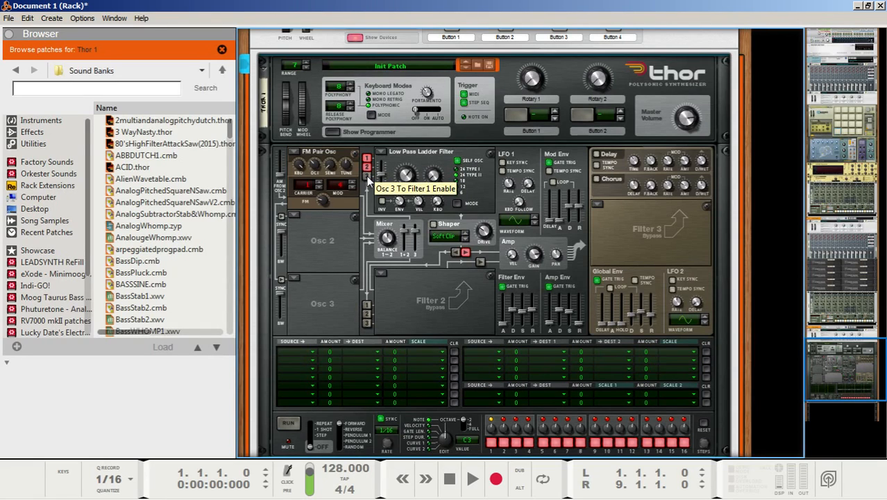
pyautogui.moveTo(367, 172)
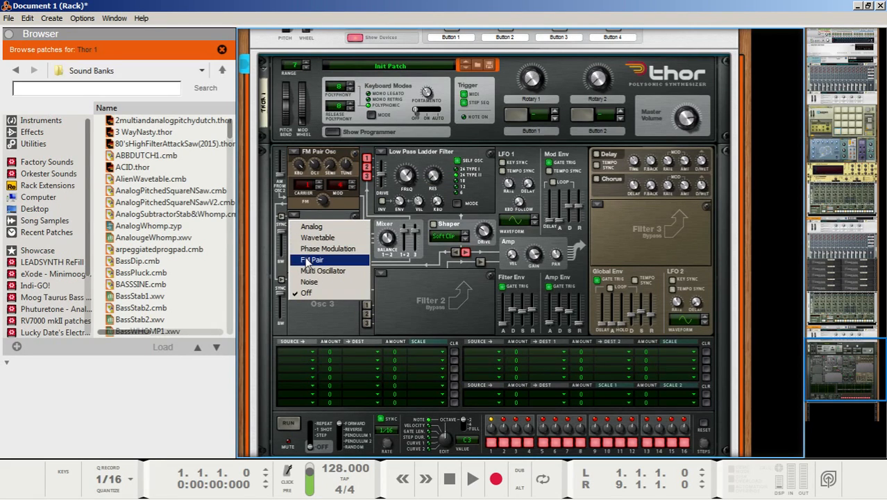
# Switch Thor's Osc 2 slot to an FM Pair oscillator
pyautogui.click(311, 260)
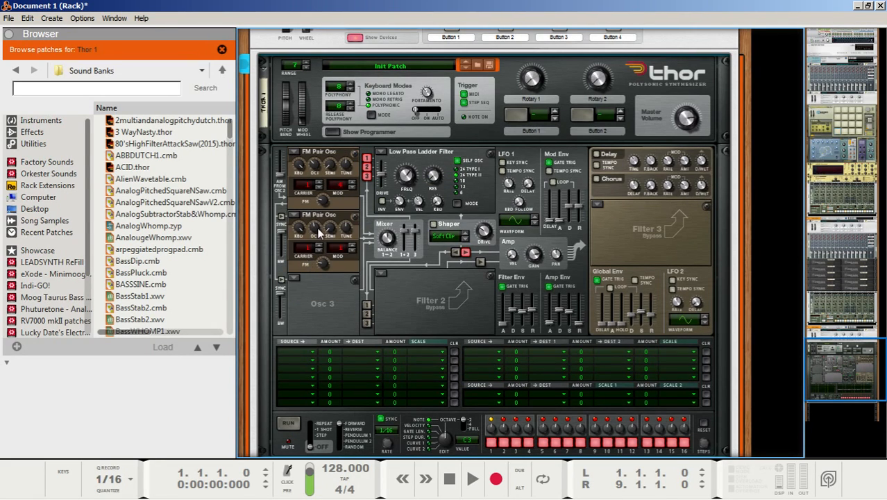
pyautogui.moveTo(315, 234)
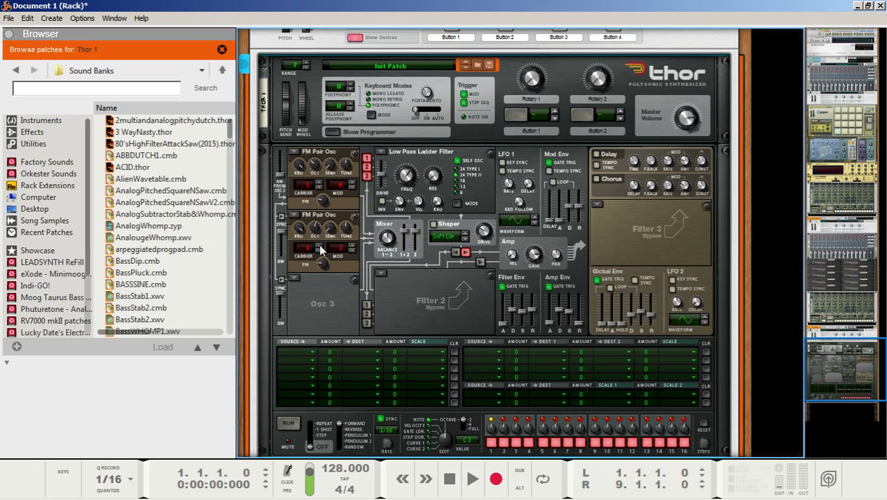
pyautogui.moveTo(350, 250)
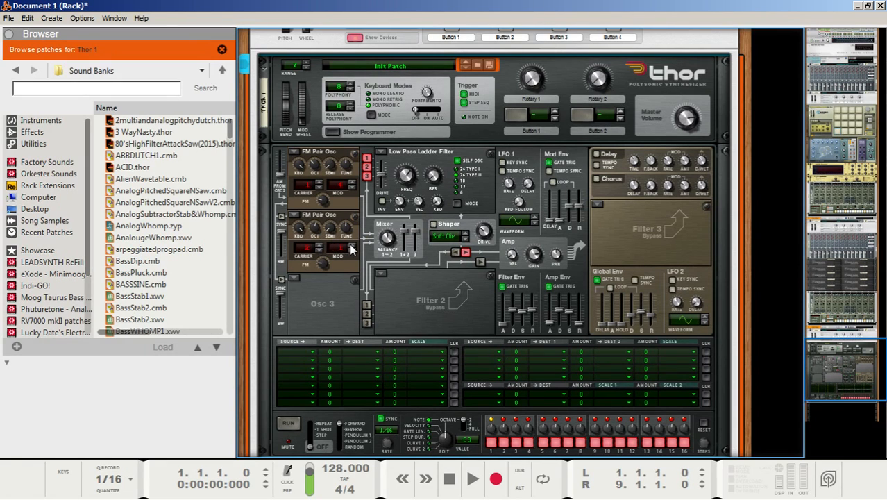
pyautogui.moveTo(350, 248)
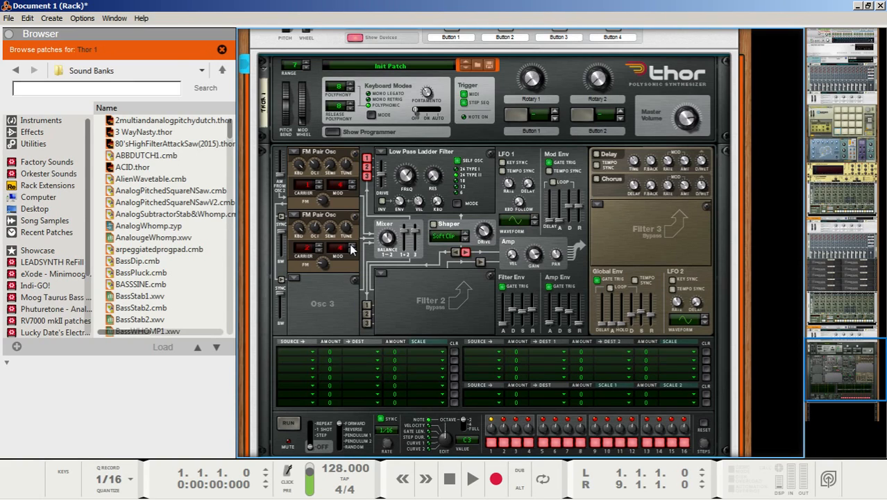
pyautogui.moveTo(326, 265)
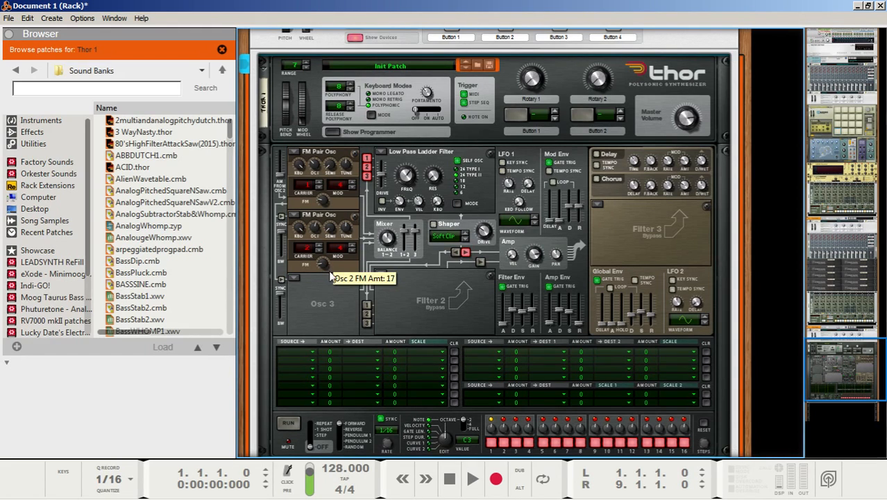
# Make Osc 3 an FM Pair oscillator with its FM amount raised to 44
pyautogui.click(309, 271)
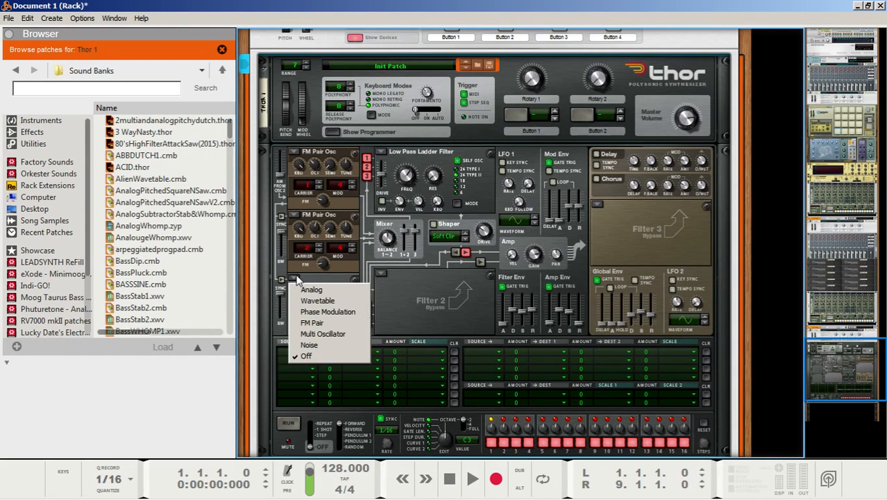
pyautogui.moveTo(312, 322)
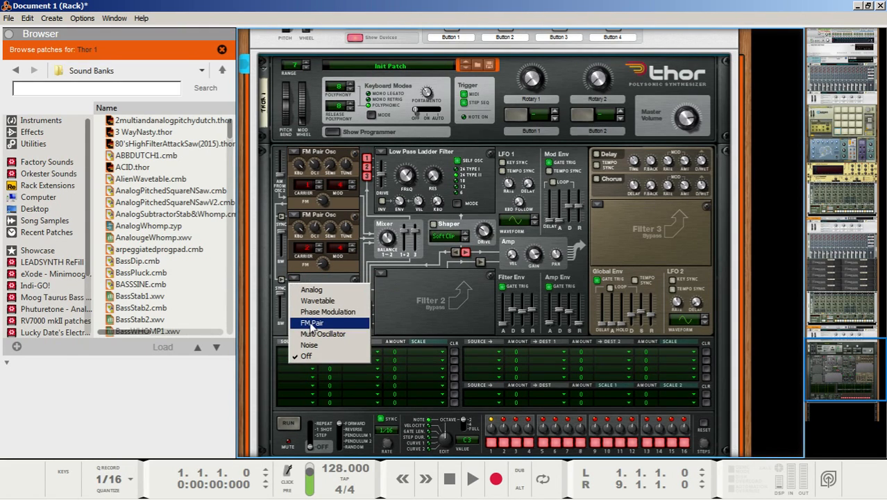
pyautogui.click(312, 322)
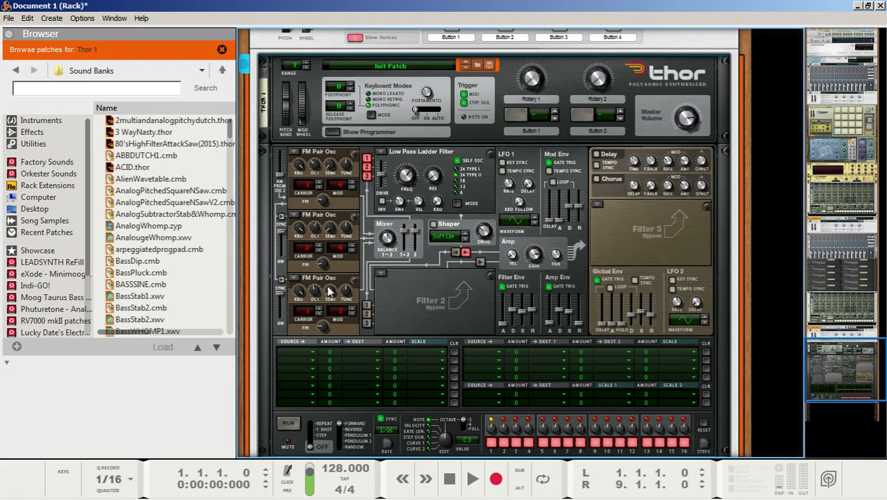
pyautogui.moveTo(317, 294)
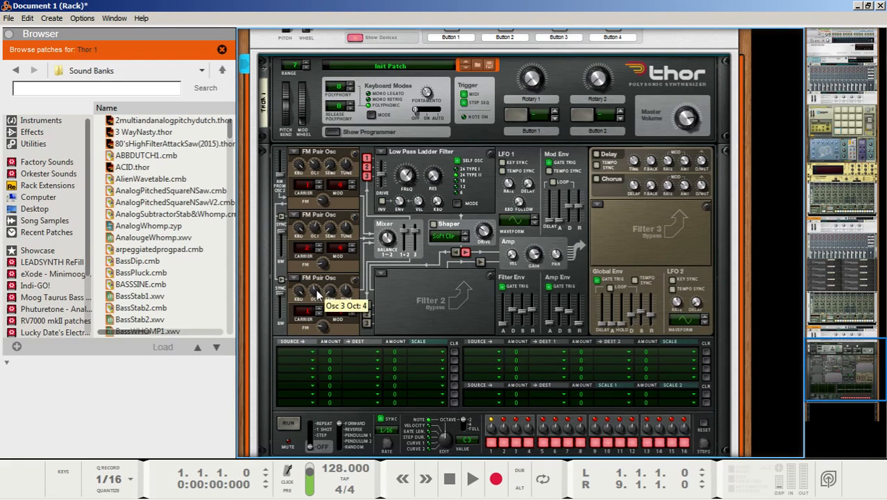
pyautogui.moveTo(319, 311)
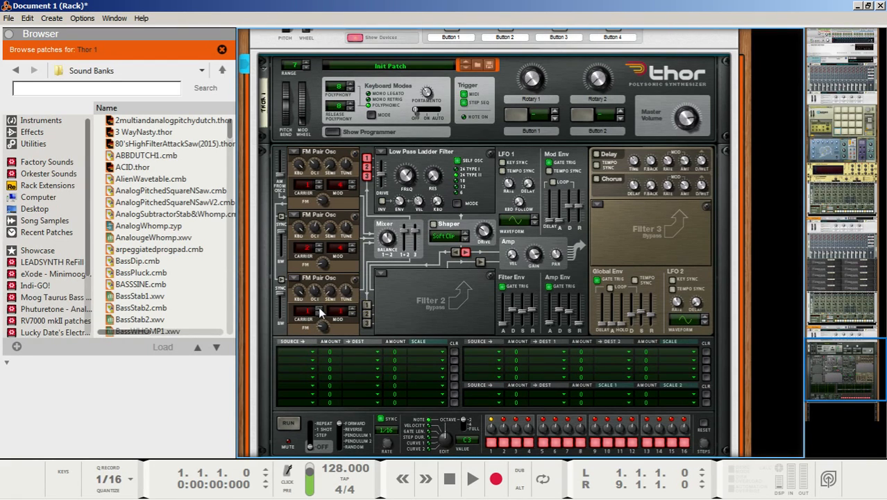
pyautogui.moveTo(353, 311)
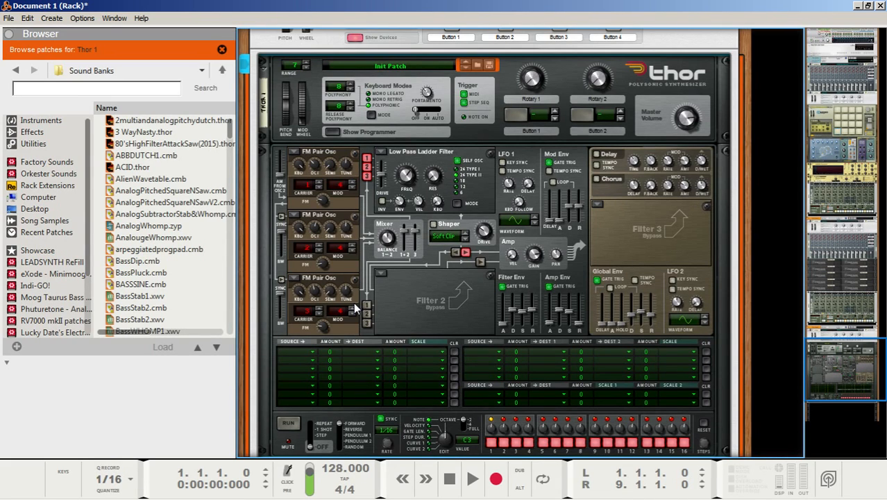
pyautogui.moveTo(271, 319)
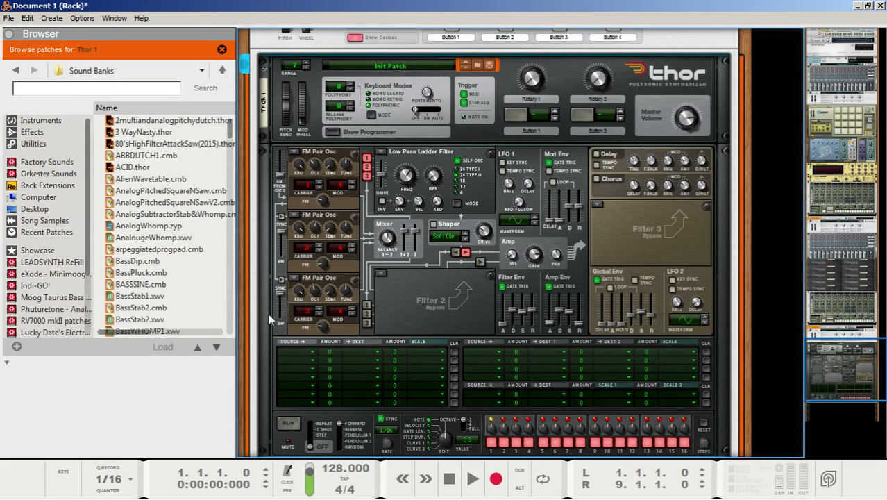
pyautogui.moveTo(325, 331)
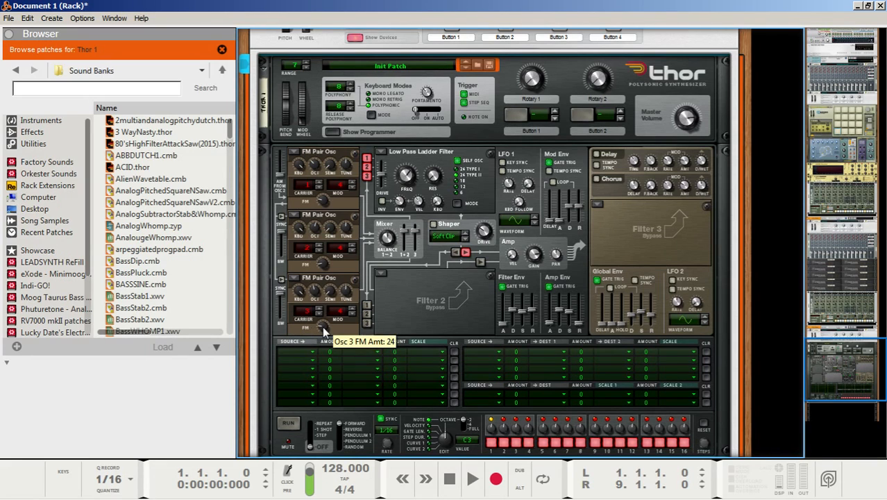
pyautogui.moveTo(324, 331); pyautogui.dragTo(331, 306)
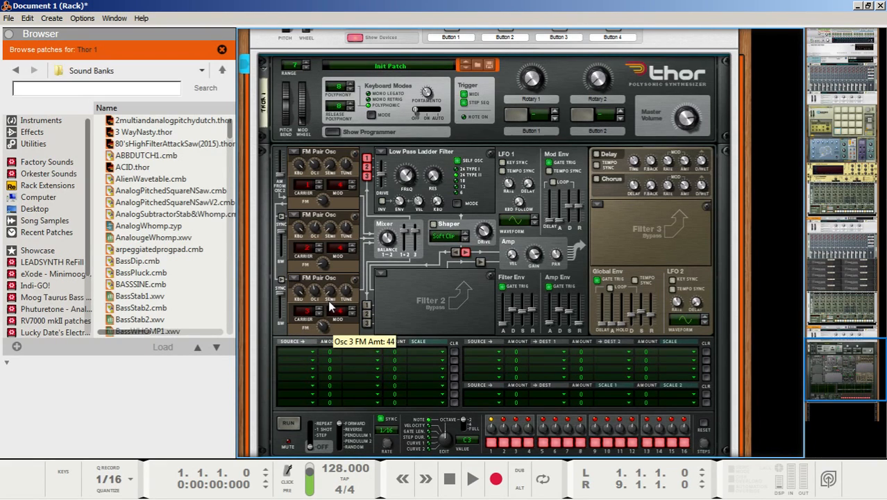
pyautogui.moveTo(408, 300)
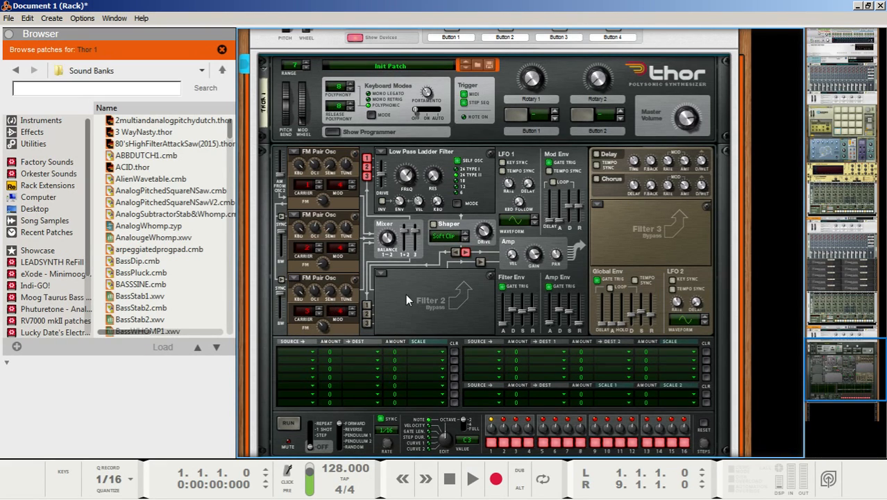
pyautogui.moveTo(408, 224)
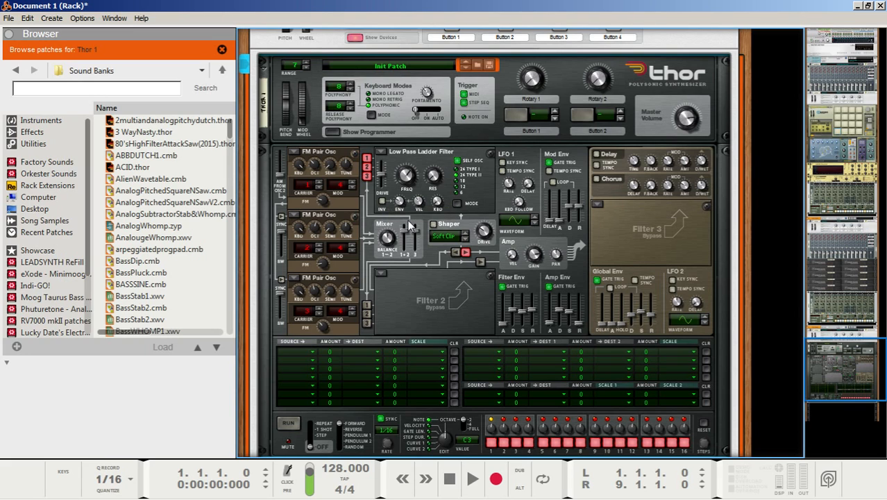
# Audition the patch and return the song position to the start
pyautogui.click(472, 479)
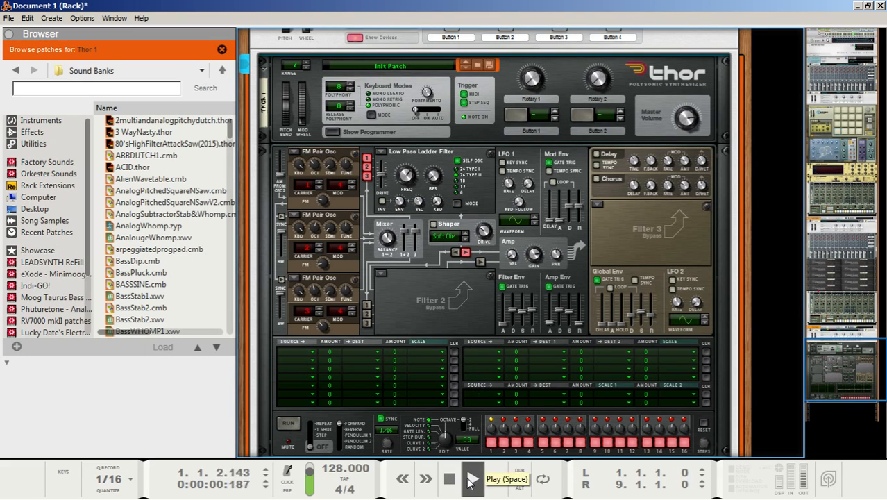
pyautogui.click(472, 479)
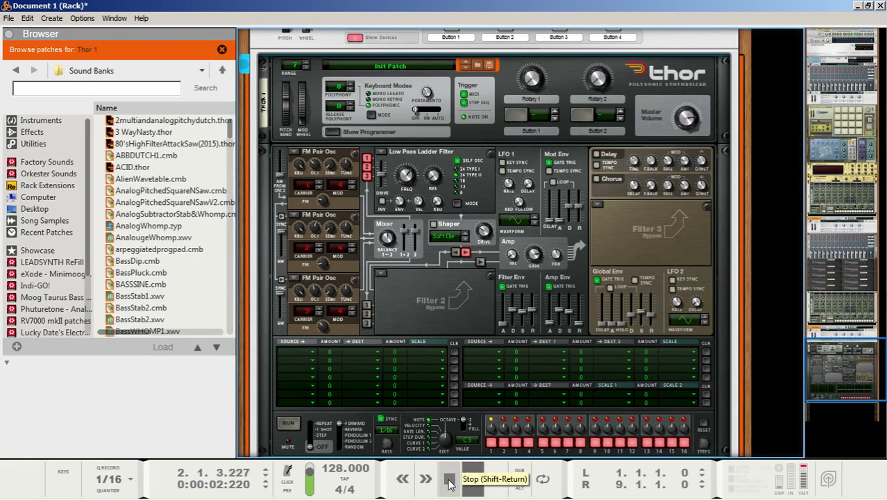
pyautogui.click(450, 479)
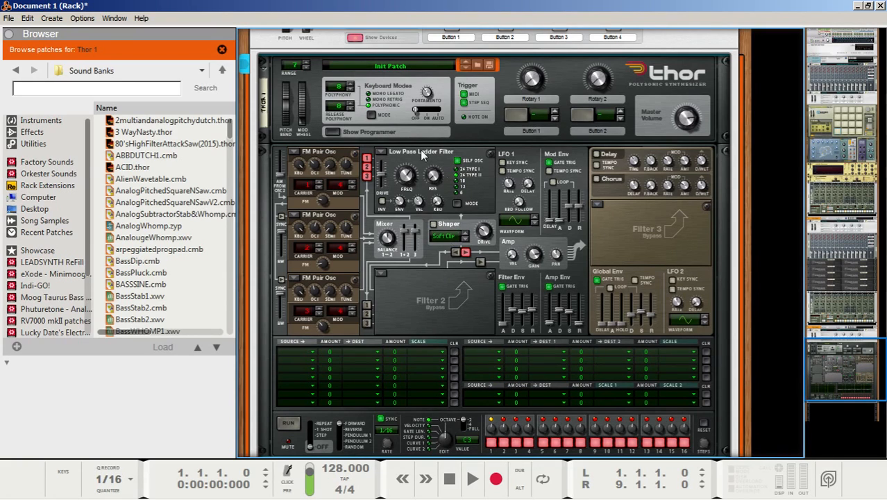
pyautogui.moveTo(408, 178)
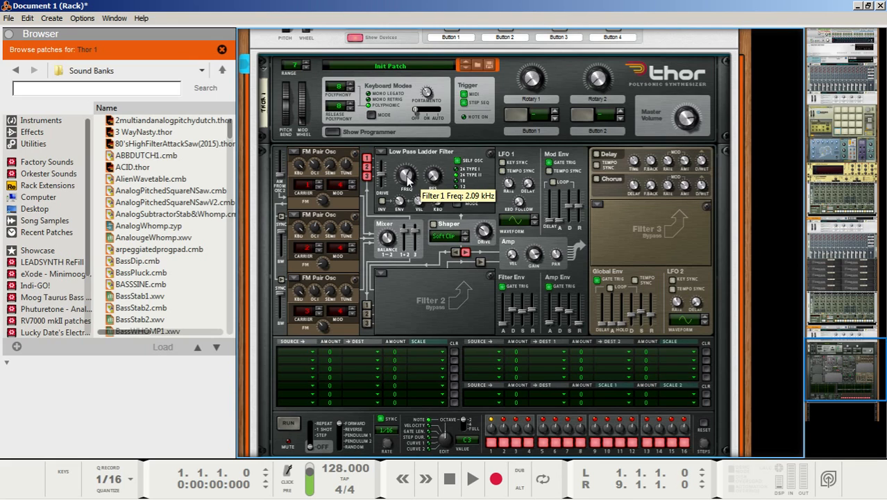
# Lower the ladder filter cutoff to 236 Hz and adjust its resonance
pyautogui.moveTo(406, 178); pyautogui.dragTo(405, 202)
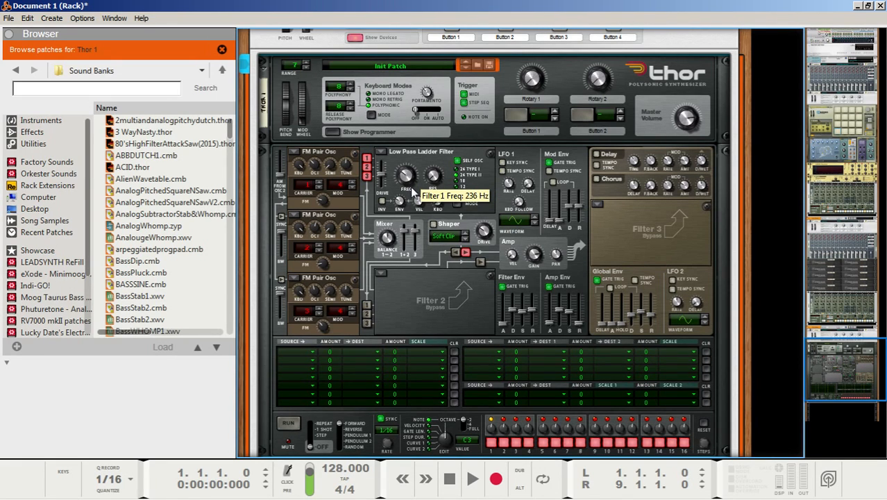
pyautogui.moveTo(433, 178)
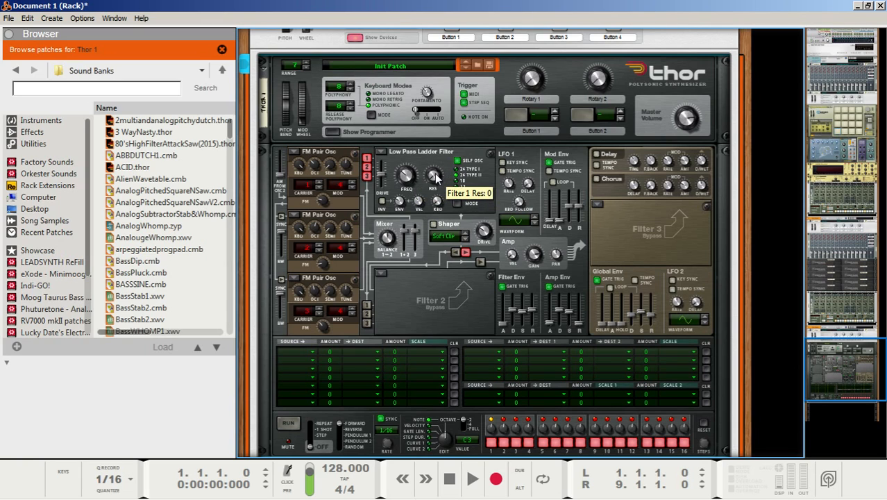
pyautogui.moveTo(433, 180); pyautogui.dragTo(437, 167)
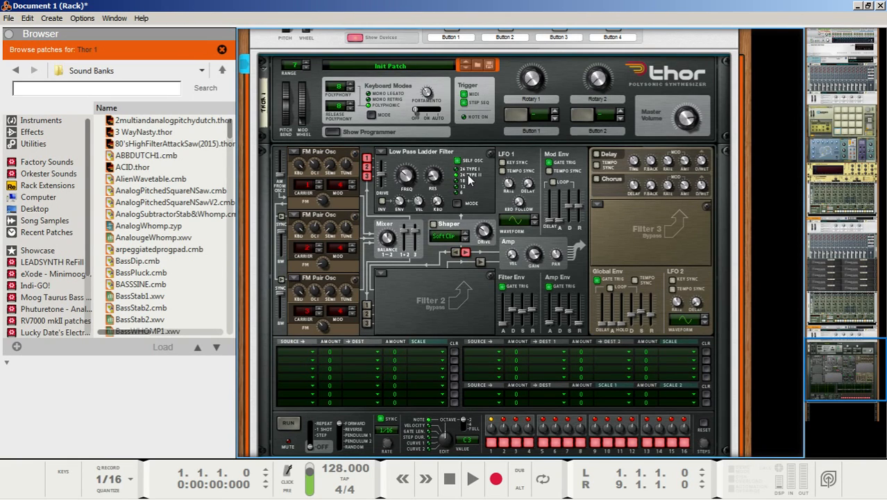
pyautogui.moveTo(436, 192)
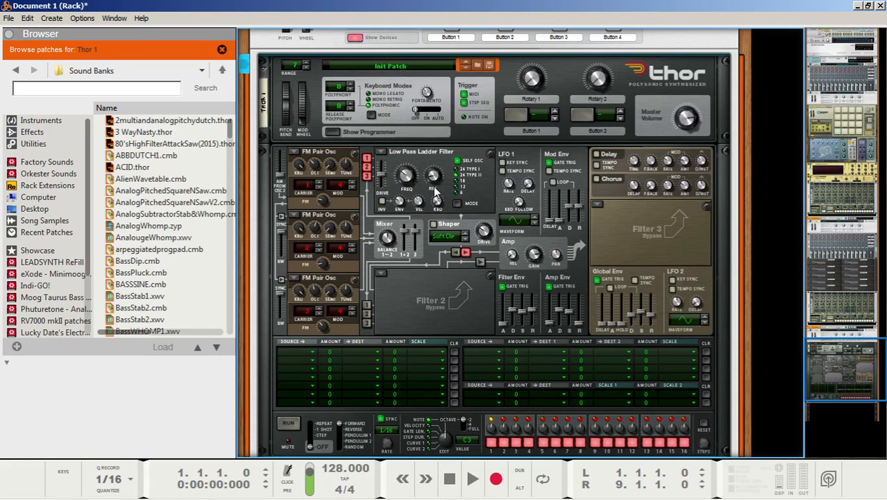
pyautogui.moveTo(407, 178)
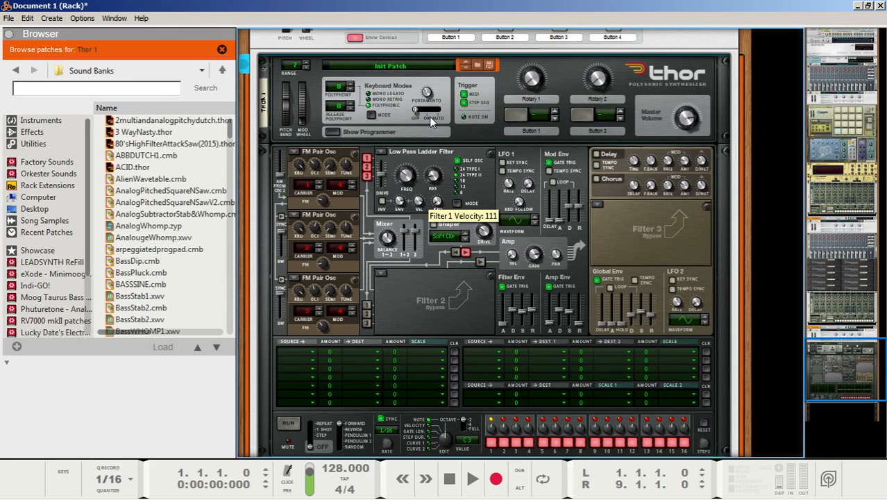
pyautogui.moveTo(433, 117)
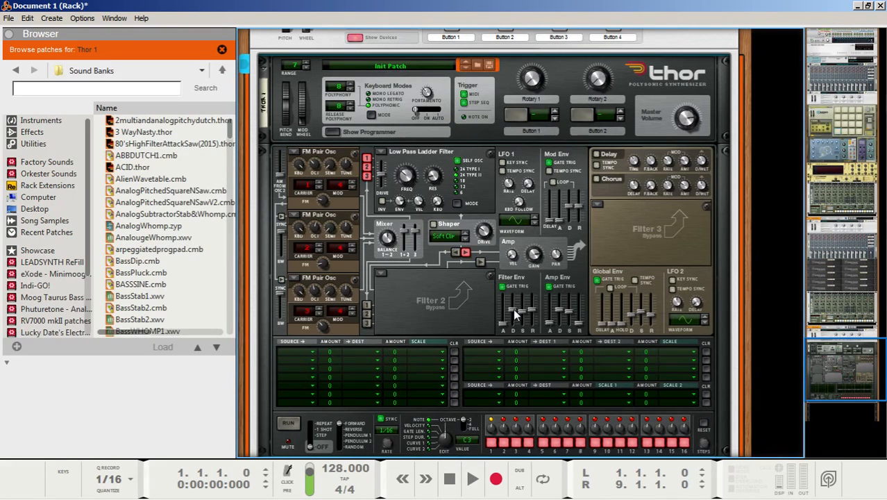
pyautogui.moveTo(507, 327)
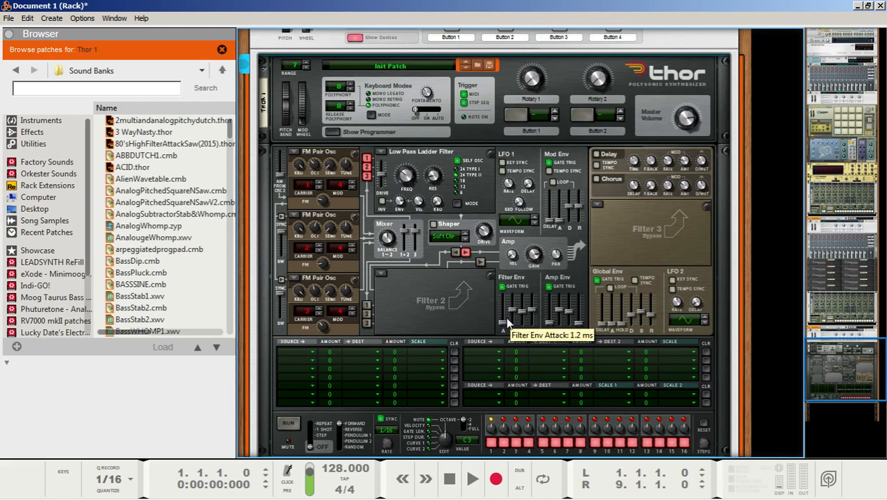
pyautogui.moveTo(516, 312)
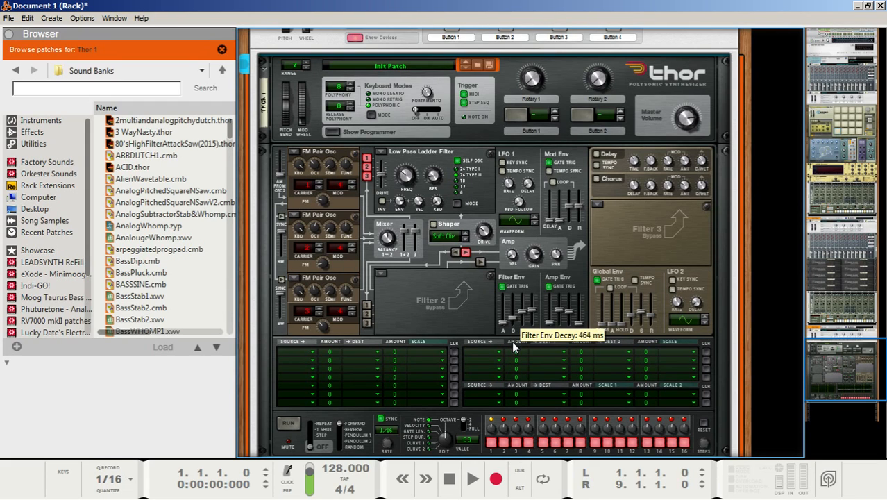
pyautogui.moveTo(525, 319)
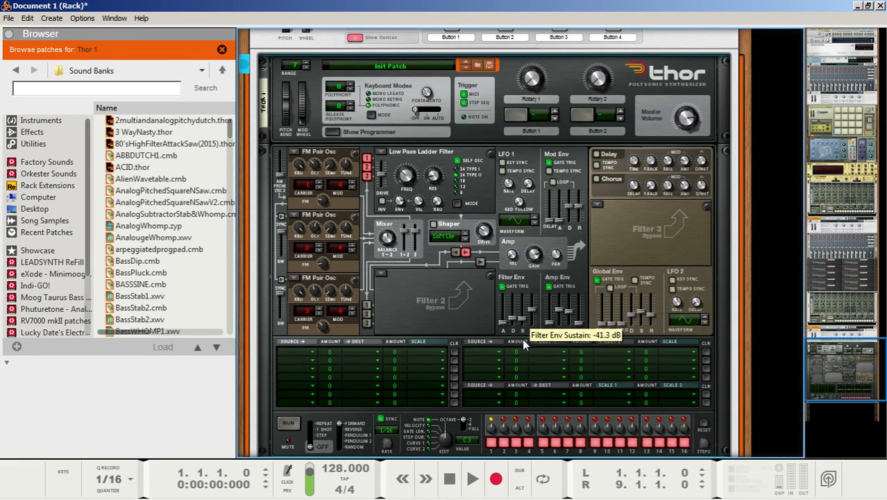
pyautogui.moveTo(533, 314)
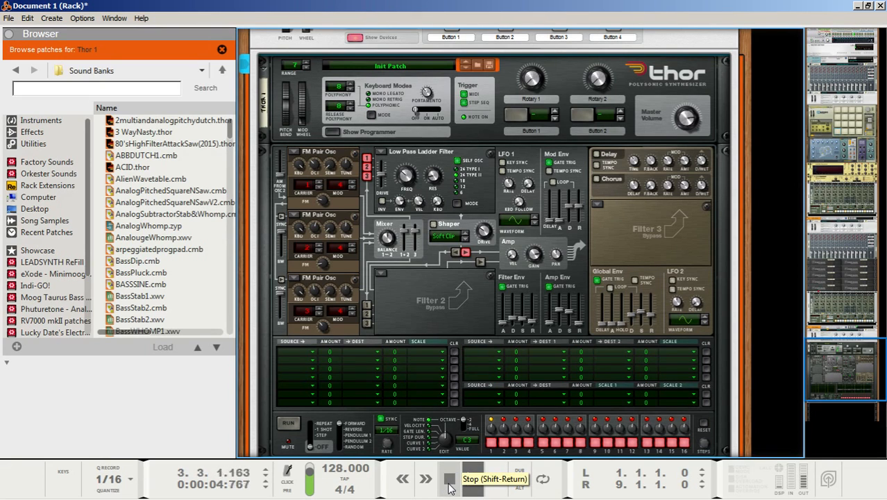
# Stop the audition and return the song position to the start
pyautogui.click(449, 479)
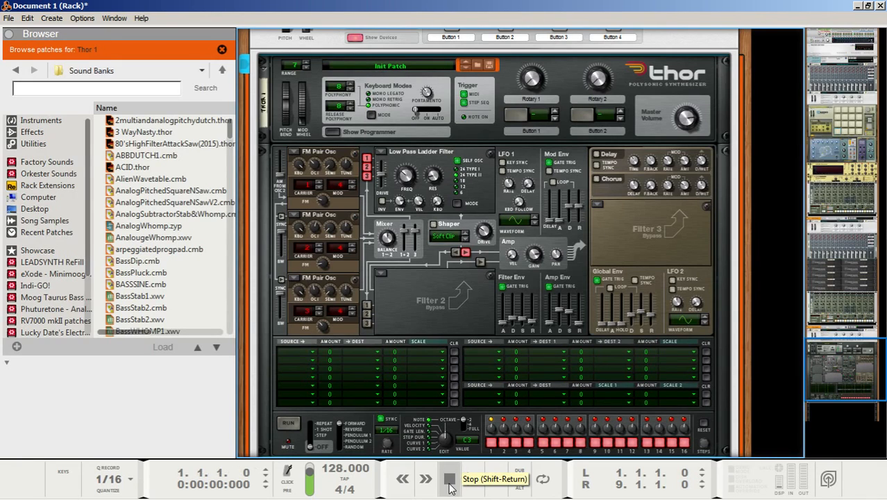
pyautogui.click(450, 479)
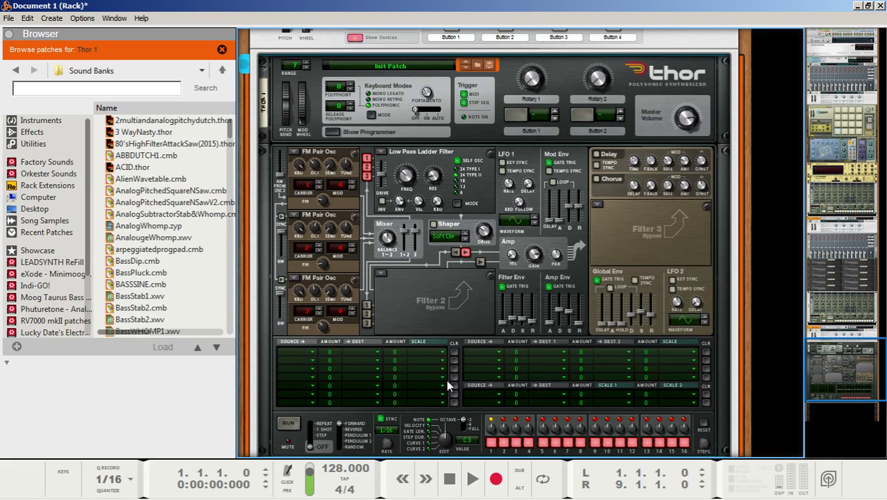
pyautogui.moveTo(456, 355)
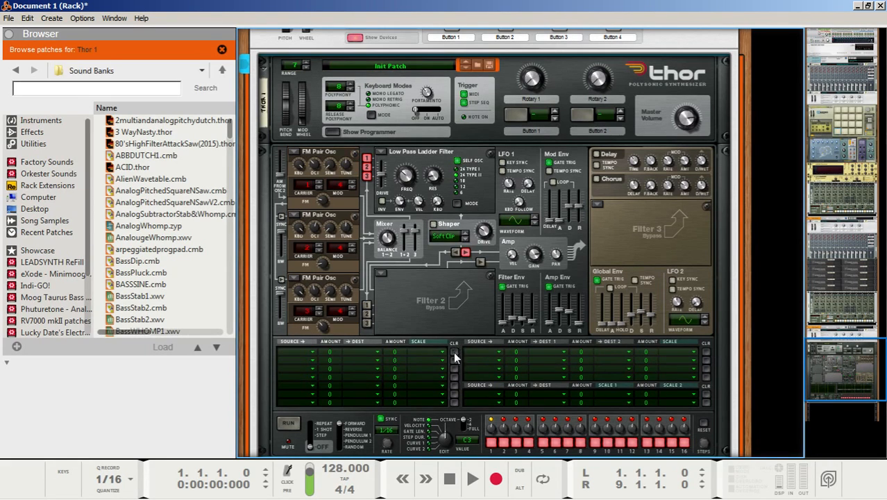
pyautogui.moveTo(552, 331)
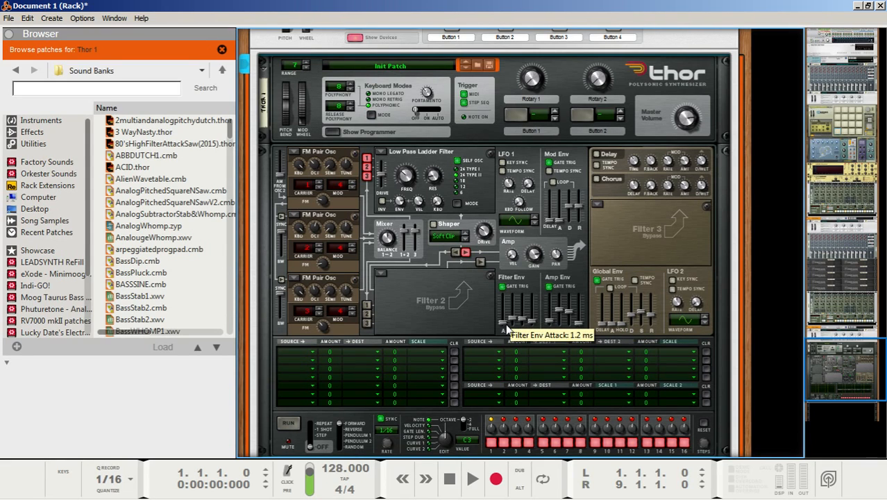
pyautogui.moveTo(566, 288)
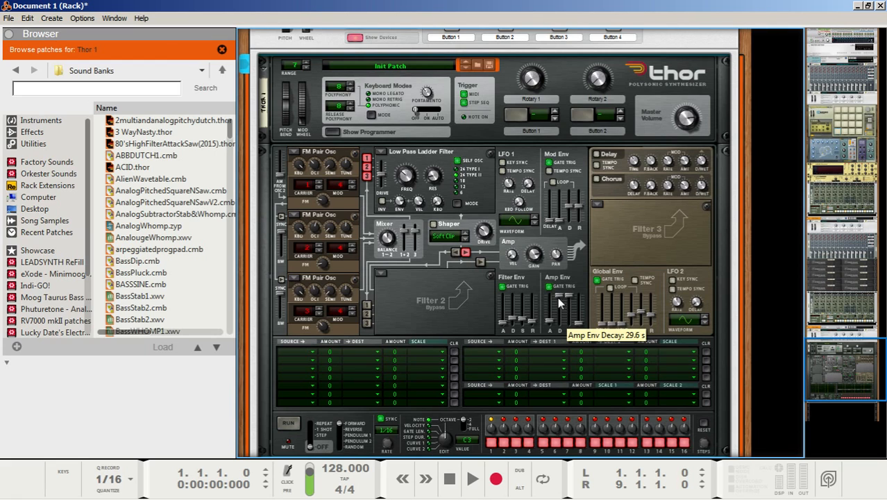
pyautogui.moveTo(584, 325)
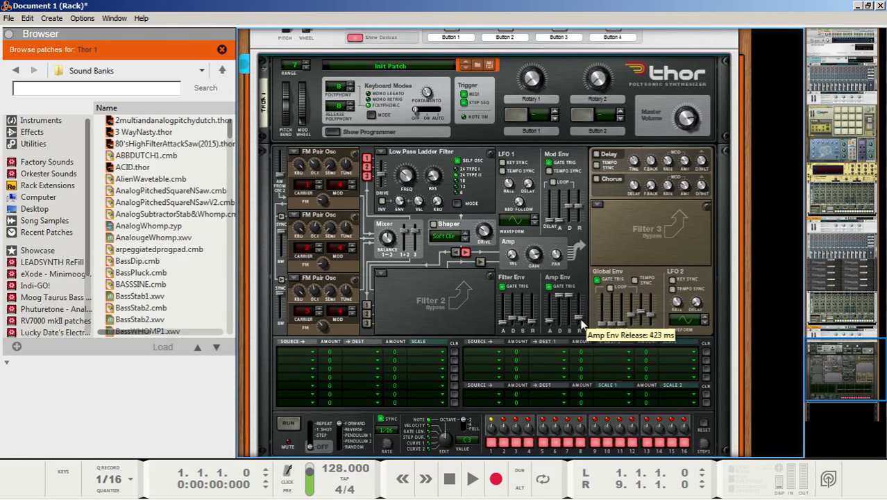
pyautogui.moveTo(581, 322); pyautogui.dragTo(580, 331)
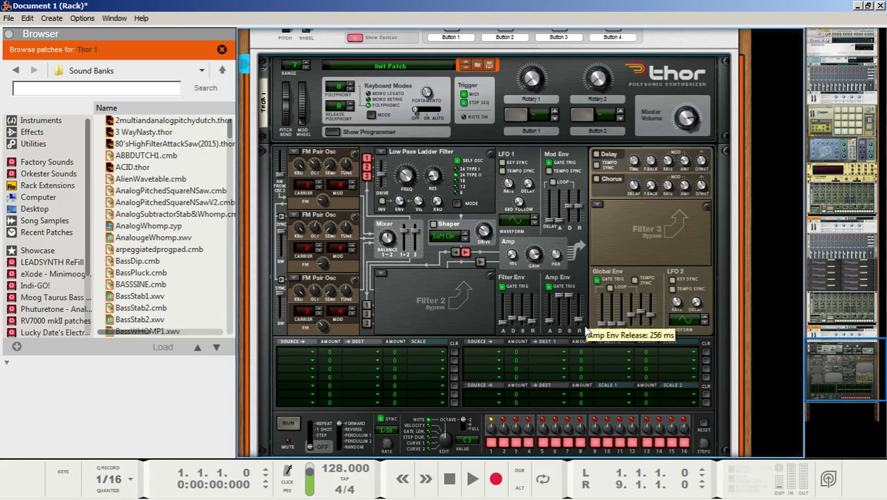
pyautogui.moveTo(450, 477)
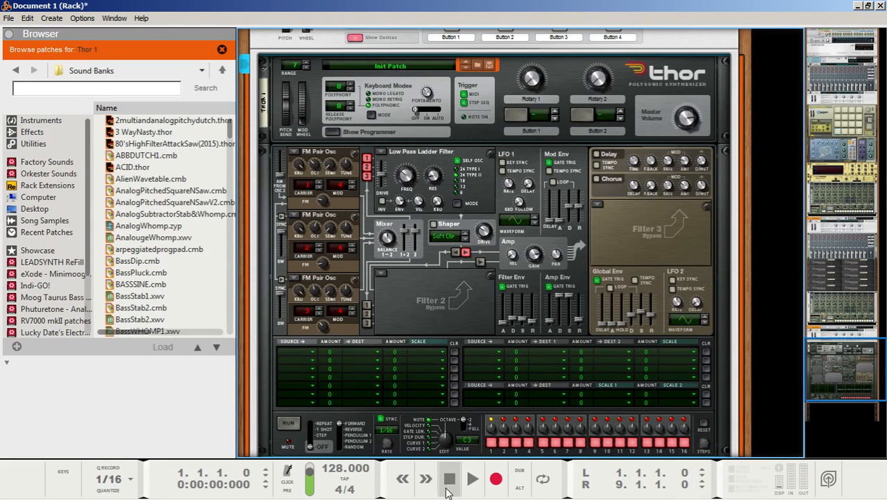
pyautogui.moveTo(303, 347)
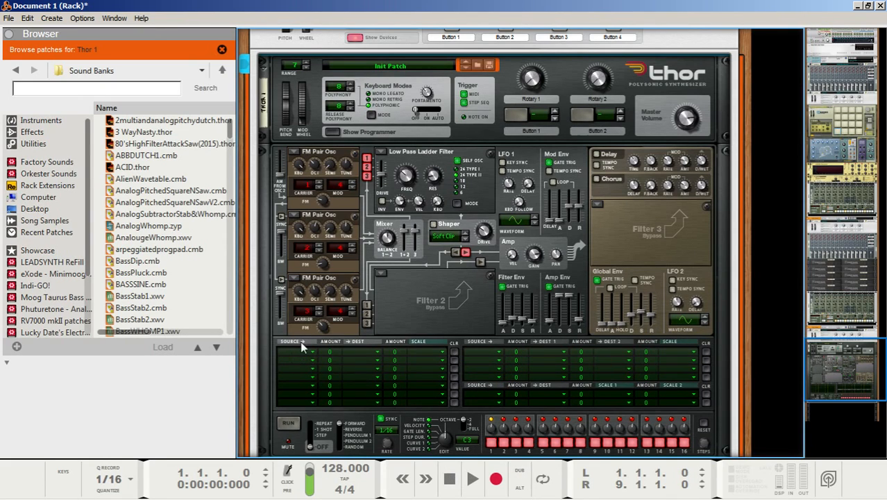
# Choose Filter Env as the source of the modulation matrix row
pyautogui.click(292, 341)
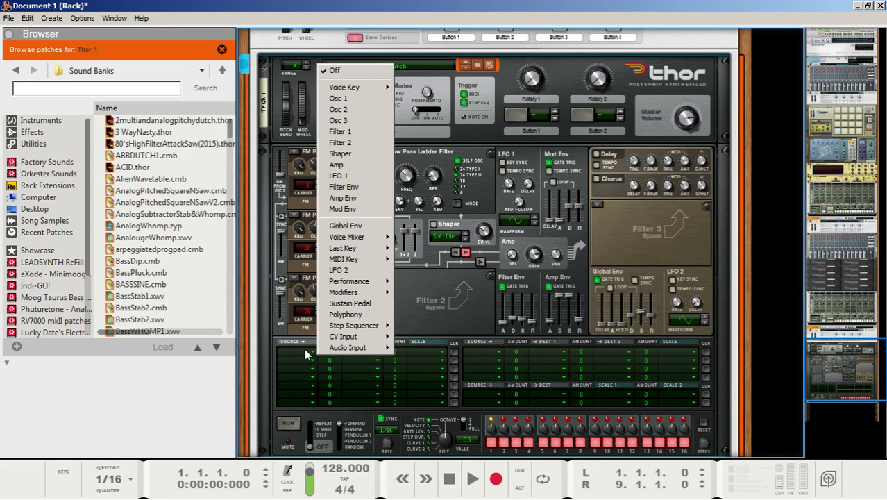
pyautogui.moveTo(315, 317)
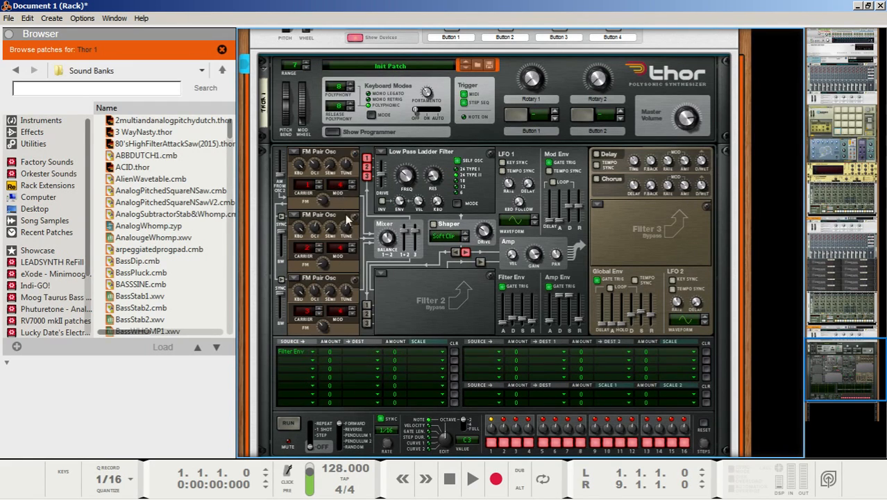
pyautogui.click(290, 350)
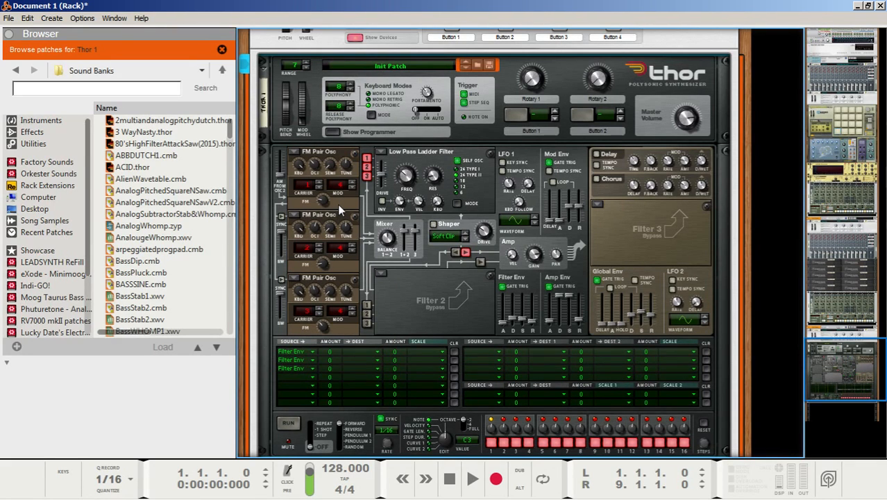
pyautogui.moveTo(392, 306)
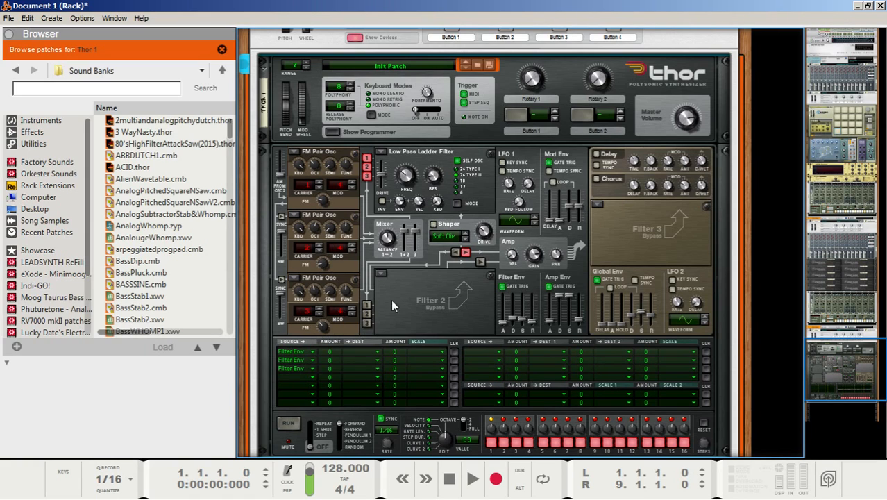
pyautogui.moveTo(397, 284)
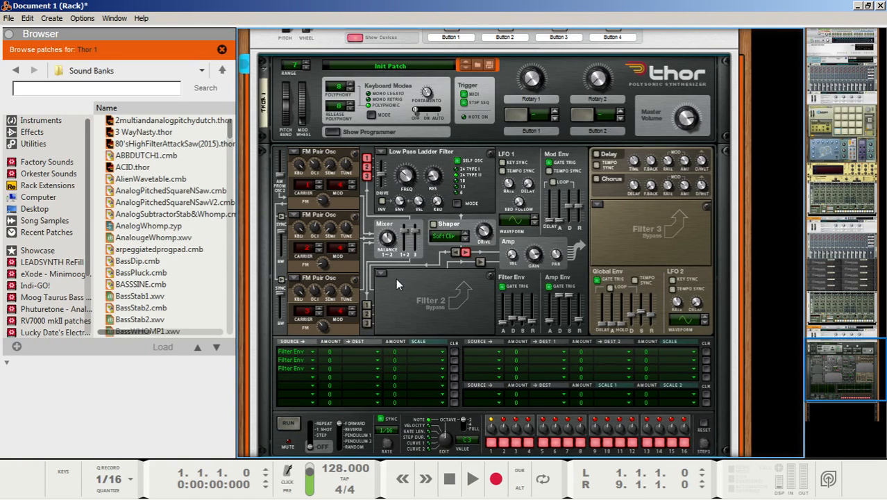
pyautogui.moveTo(336, 357)
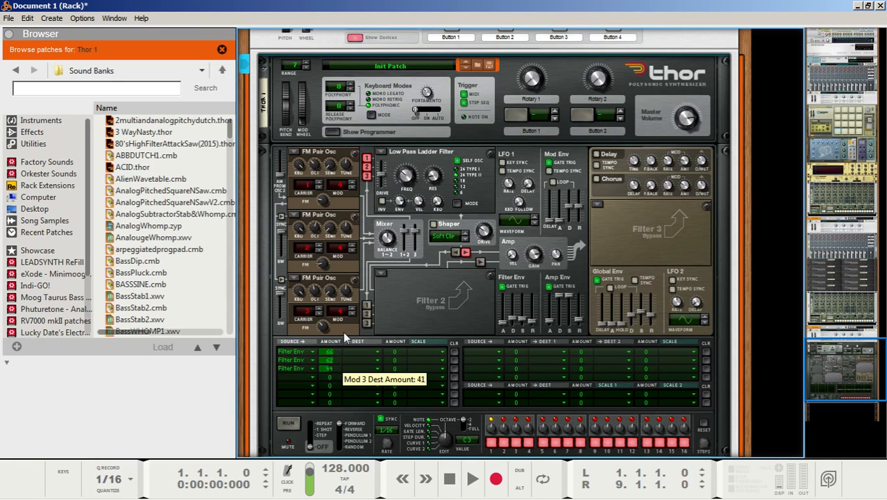
pyautogui.moveTo(354, 353)
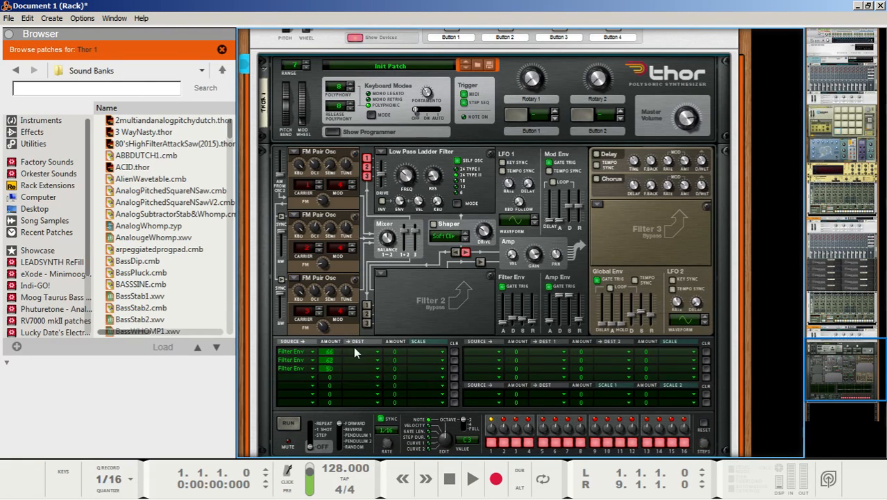
# Route the filter-envelope rows to the oscillators' FM amounts and audition the result
pyautogui.click(363, 350)
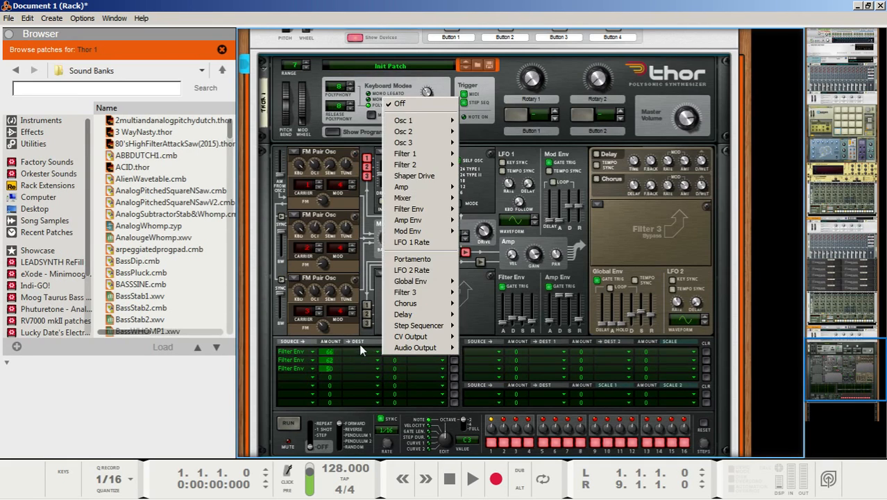
pyautogui.moveTo(404, 120)
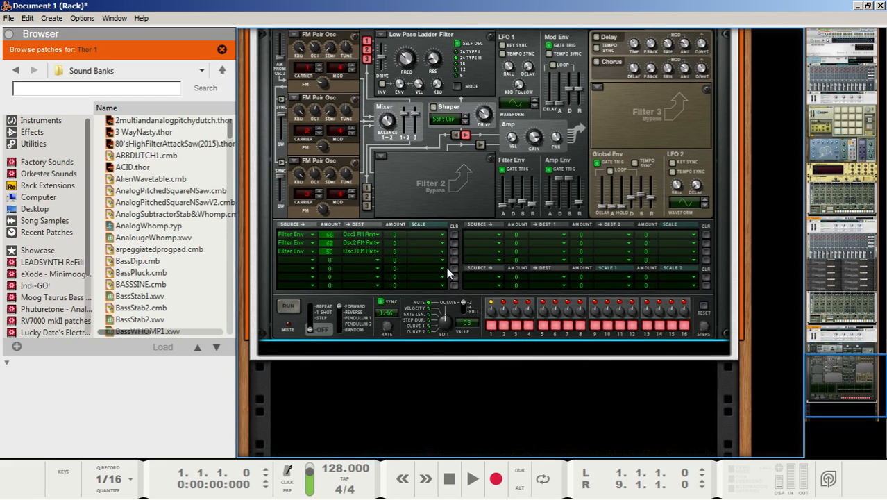
pyautogui.moveTo(458, 425)
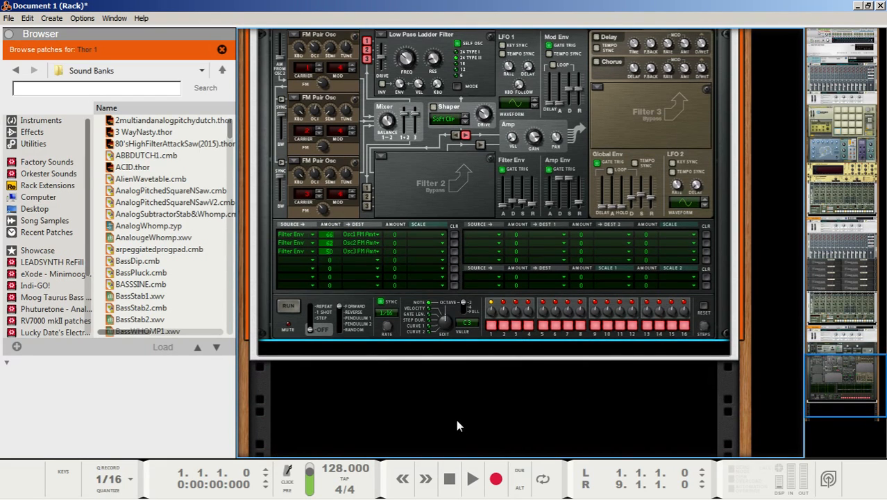
pyautogui.moveTo(472, 479)
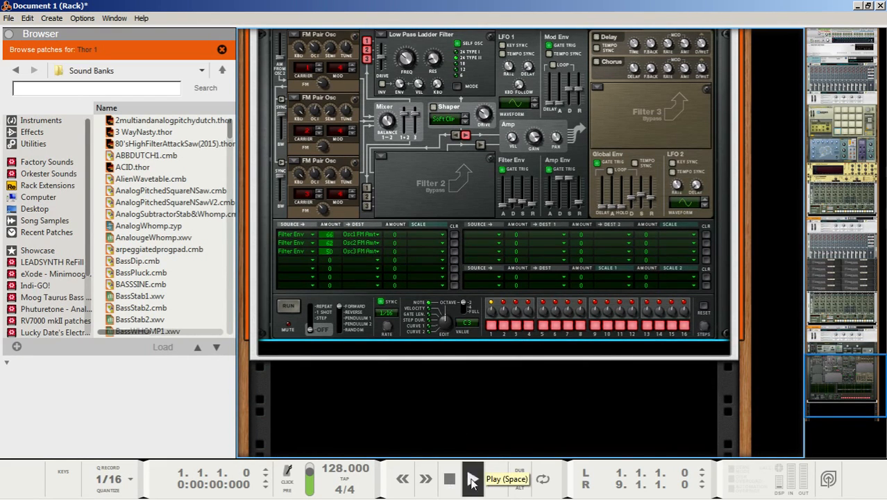
pyautogui.click(473, 477)
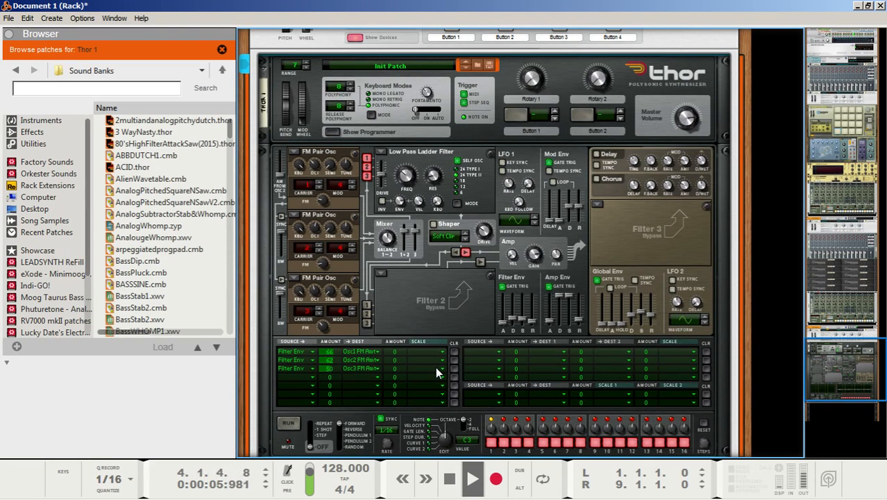
pyautogui.click(449, 478)
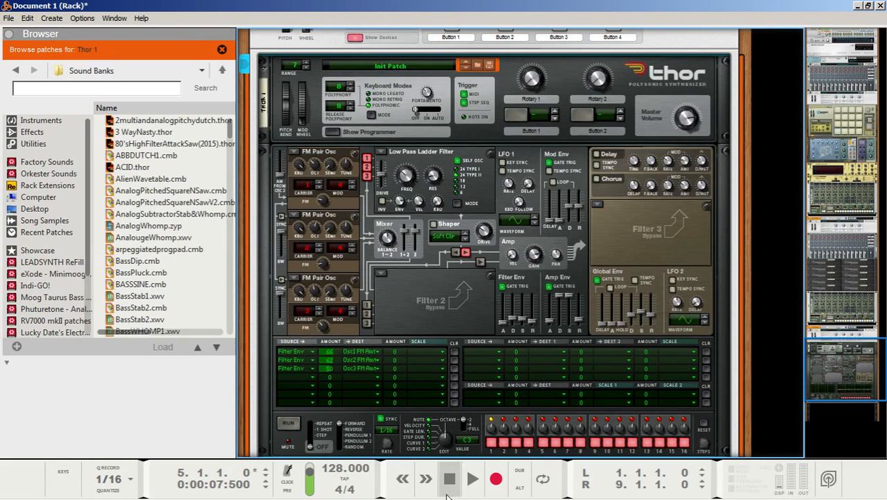
pyautogui.click(448, 479)
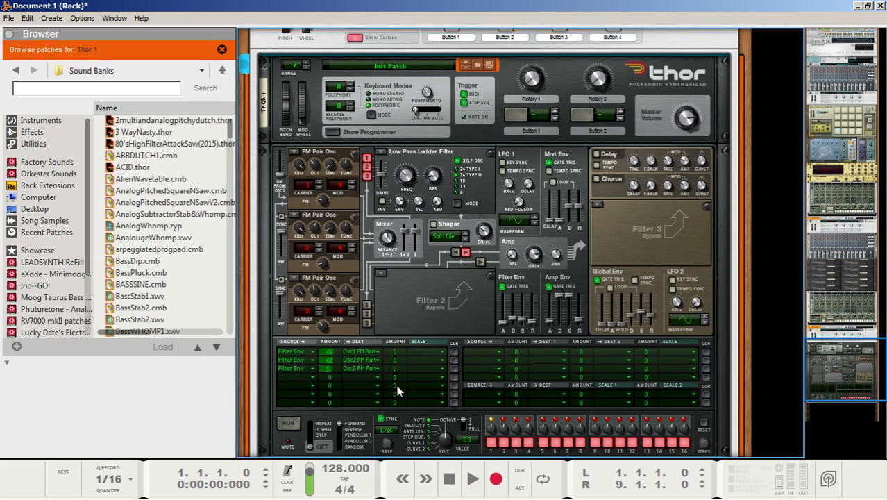
pyautogui.moveTo(416, 326)
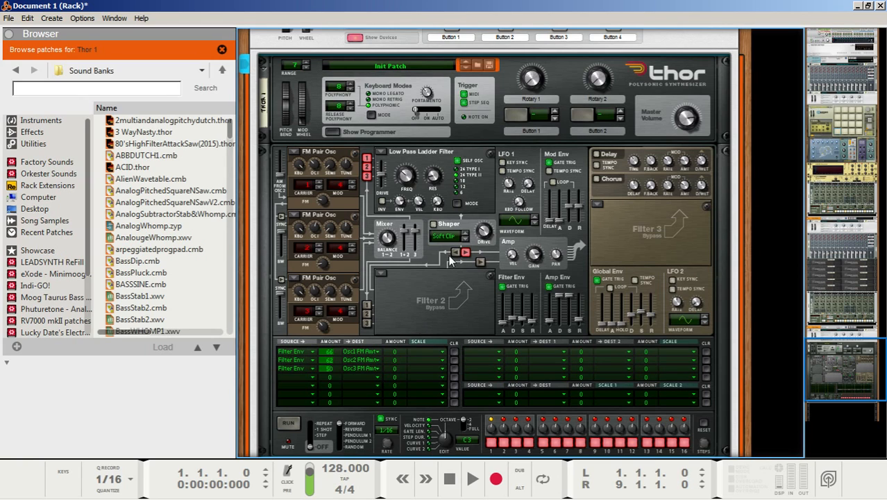
pyautogui.moveTo(428, 285)
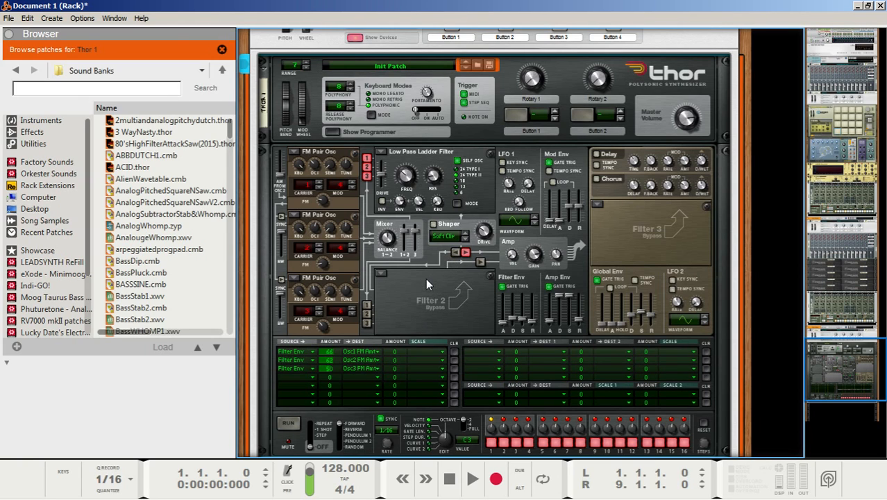
pyautogui.moveTo(409, 182)
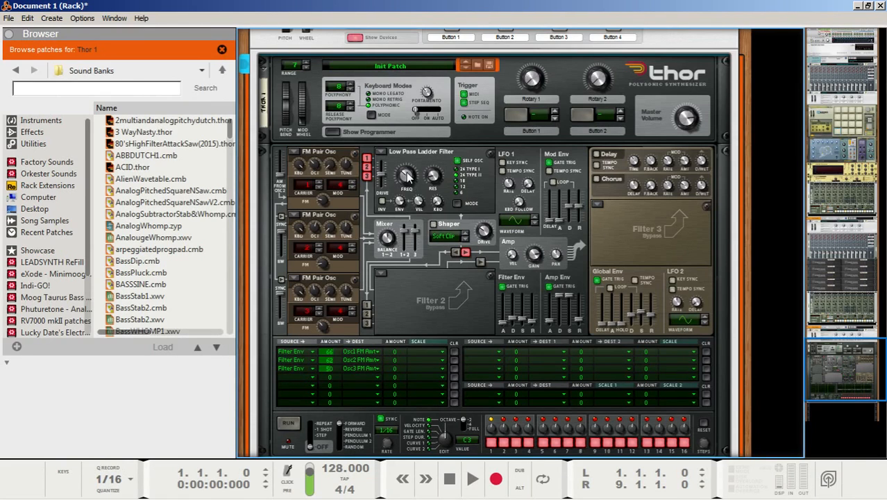
# Start editing automation for Thor's Filter 1 Freq, creating its sequencer lane
pyautogui.rightClick(409, 175)
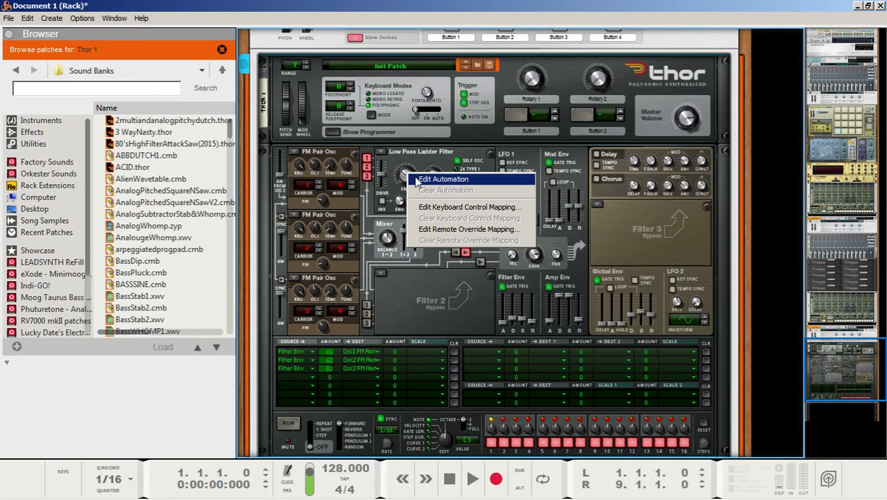
pyautogui.click(443, 179)
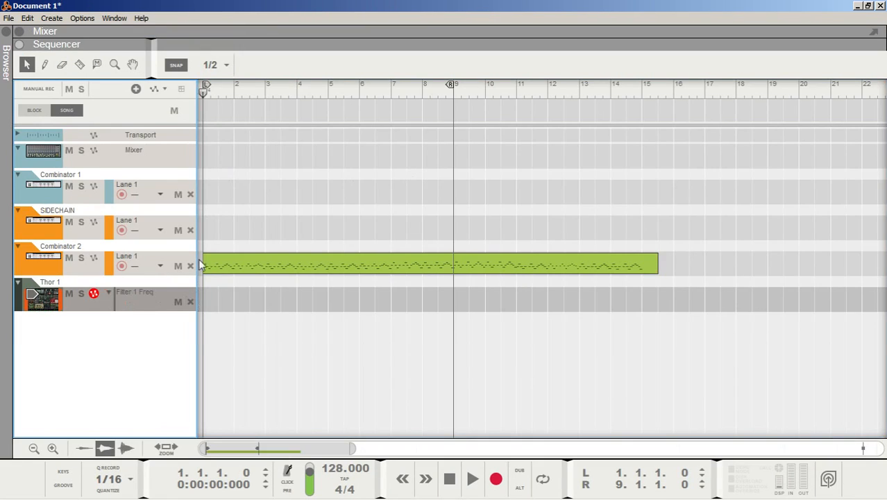
# Draw an 8-bar automation clip on the Filter 1 Freq lane with snap set to Bar
pyautogui.moveTo(203, 300); pyautogui.dragTo(344, 299)
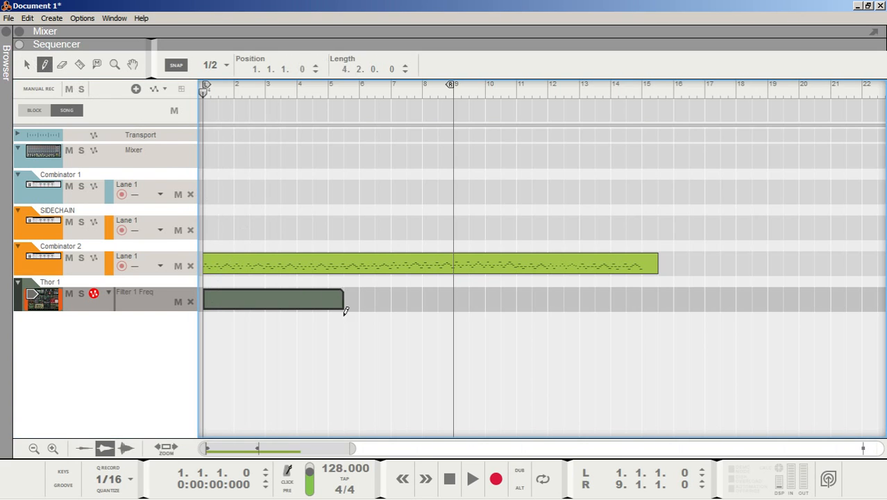
pyautogui.moveTo(344, 300); pyautogui.dragTo(455, 300)
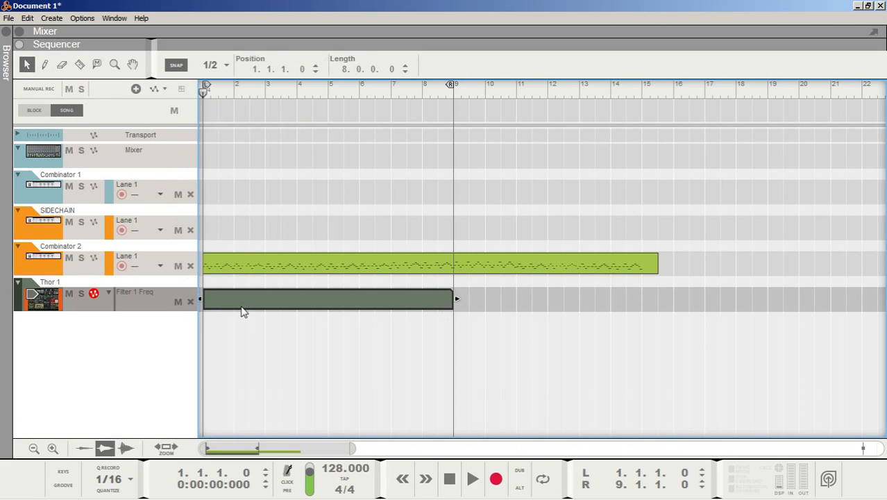
pyautogui.click(211, 65)
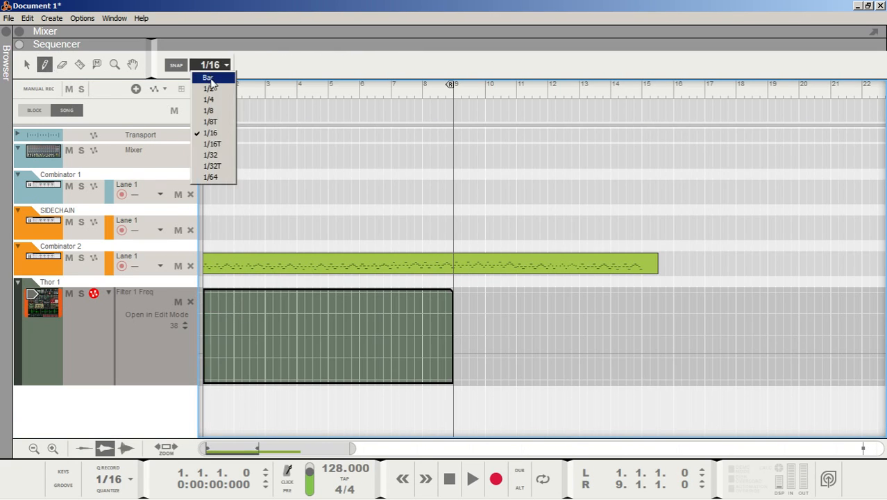
pyautogui.click(209, 77)
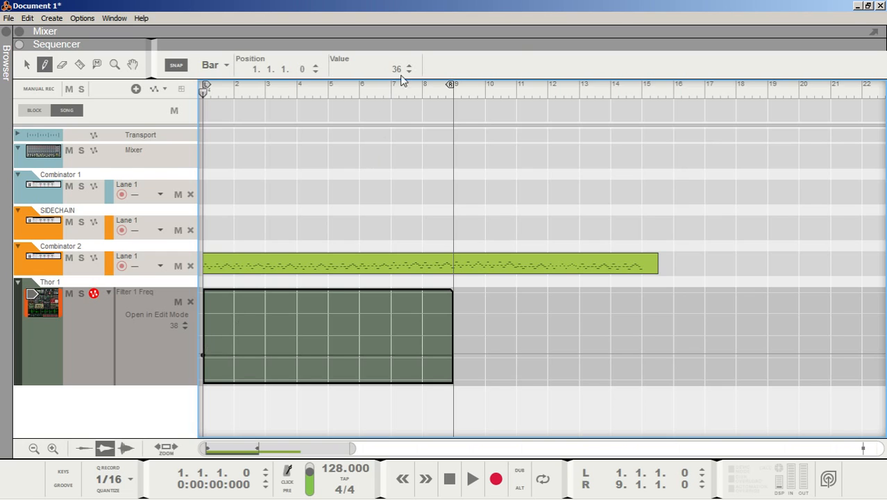
# Draw the upward frequency ramp reaching 124 at bar 4
pyautogui.moveTo(203, 355); pyautogui.dragTo(298, 291)
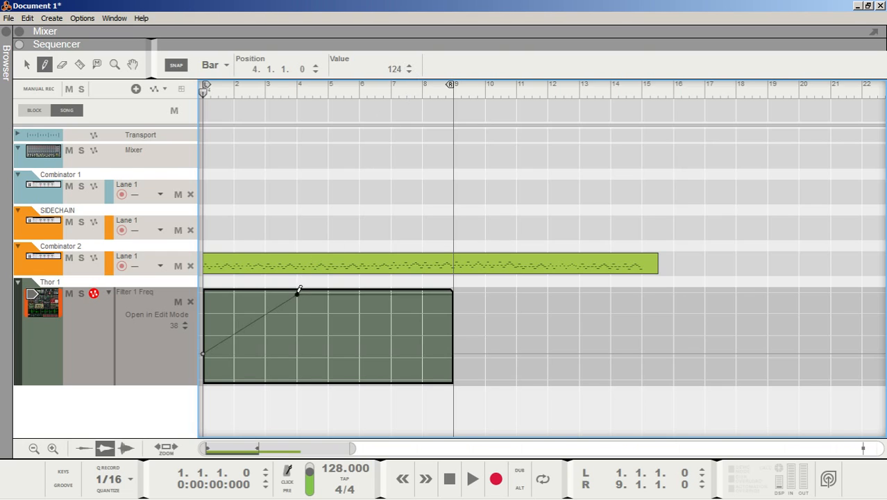
pyautogui.click(450, 478)
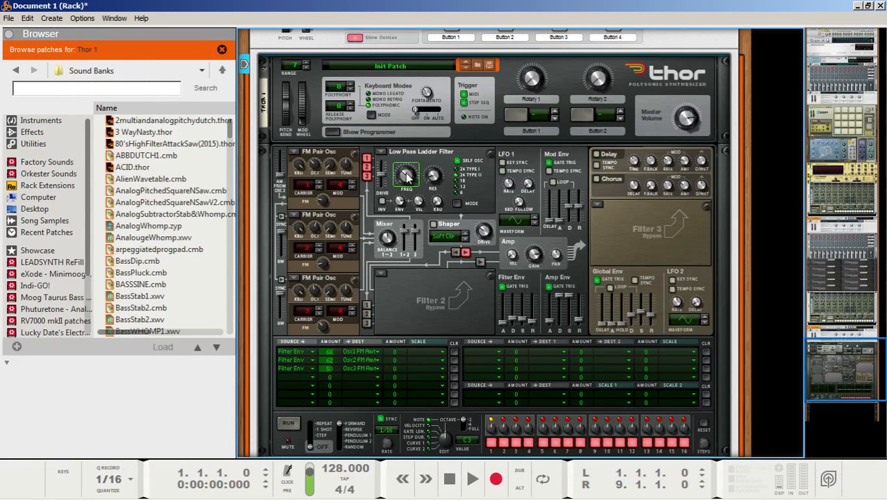
pyautogui.moveTo(386, 184)
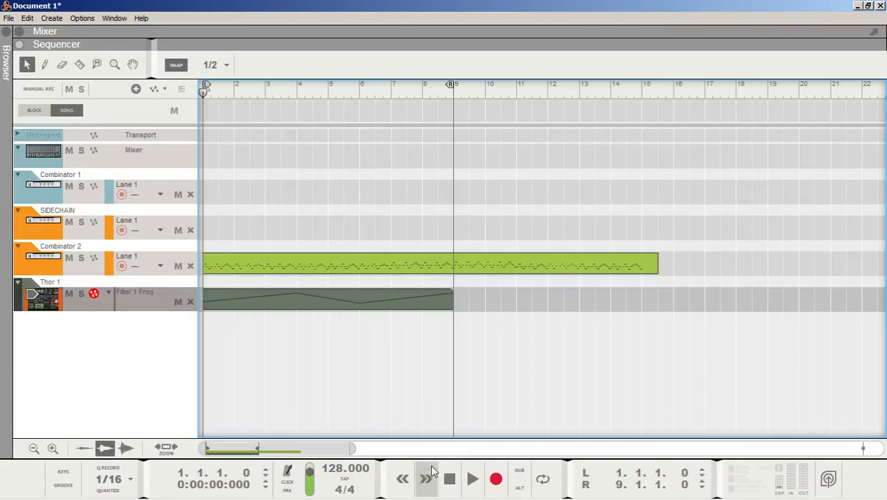
pyautogui.moveTo(450, 478)
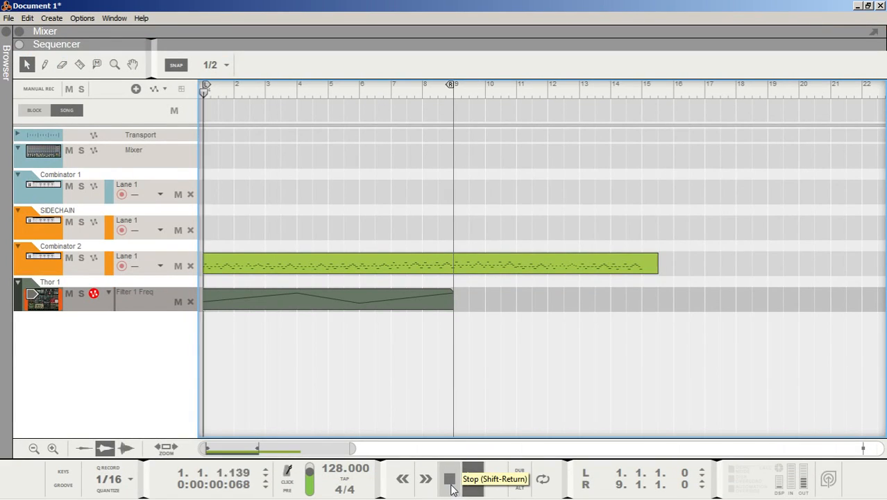
# Stop and replay the Thor clip to audition the filter-frequency sweep, then return to the Thor rack panel
pyautogui.click(472, 478)
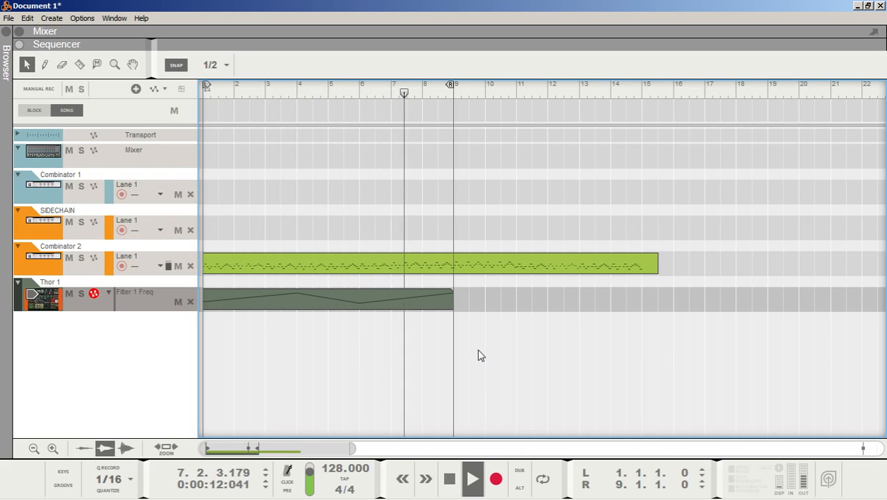
pyautogui.click(450, 477)
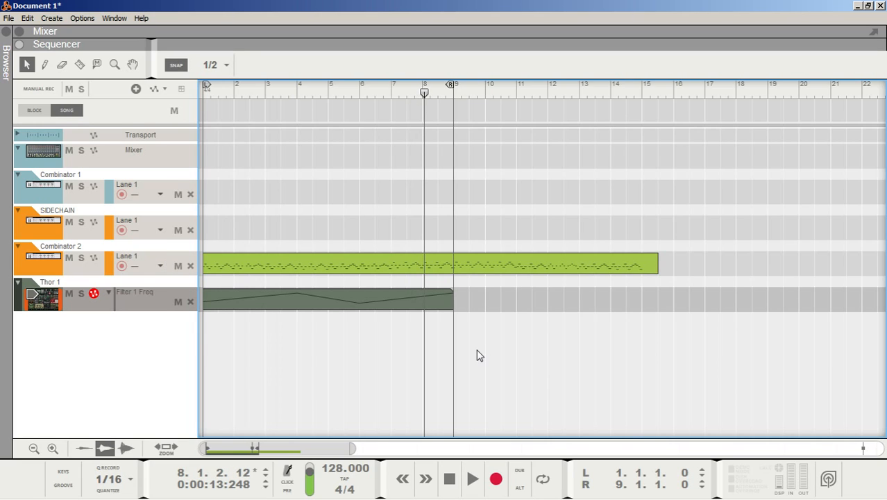
pyautogui.click(450, 478)
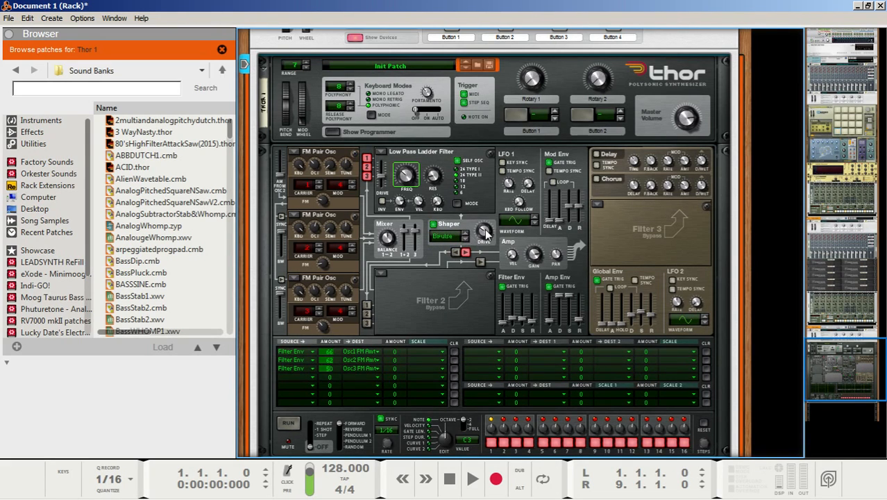
pyautogui.moveTo(483, 230)
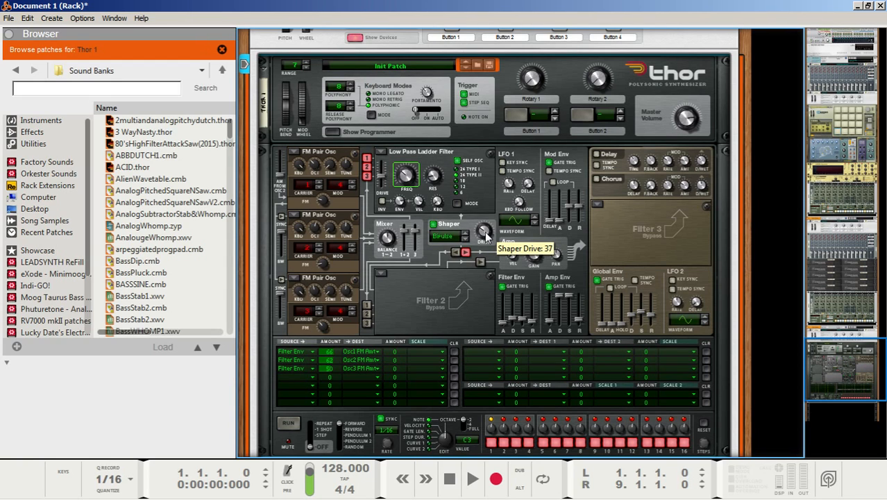
# Lower the Thor shaper drive to about 31 and play back the patch to hear it
pyautogui.moveTo(485, 233); pyautogui.dragTo(485, 239)
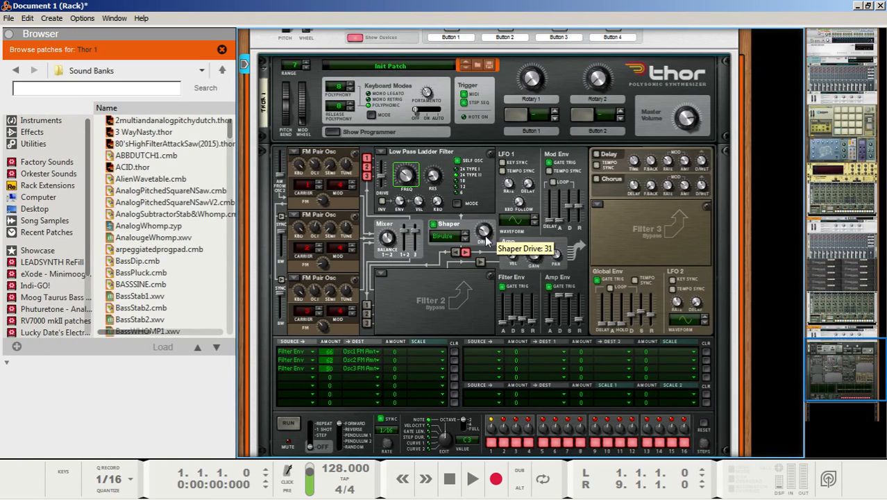
pyautogui.moveTo(485, 231)
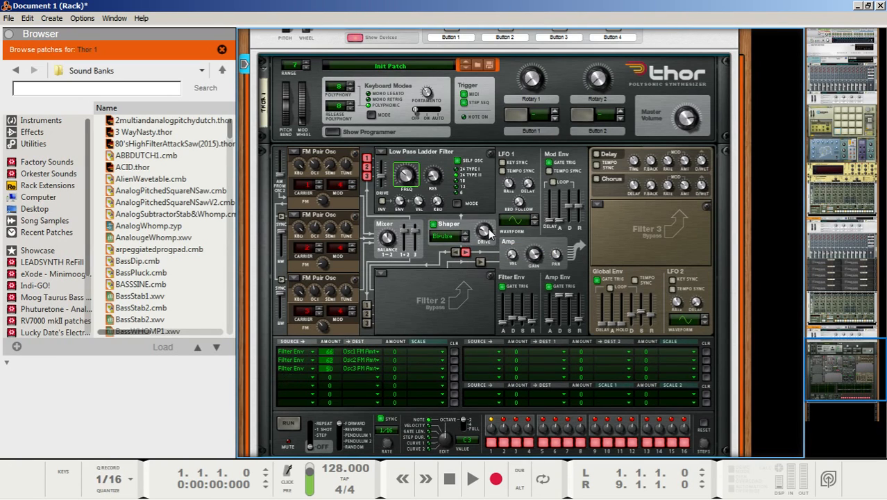
pyautogui.moveTo(483, 234)
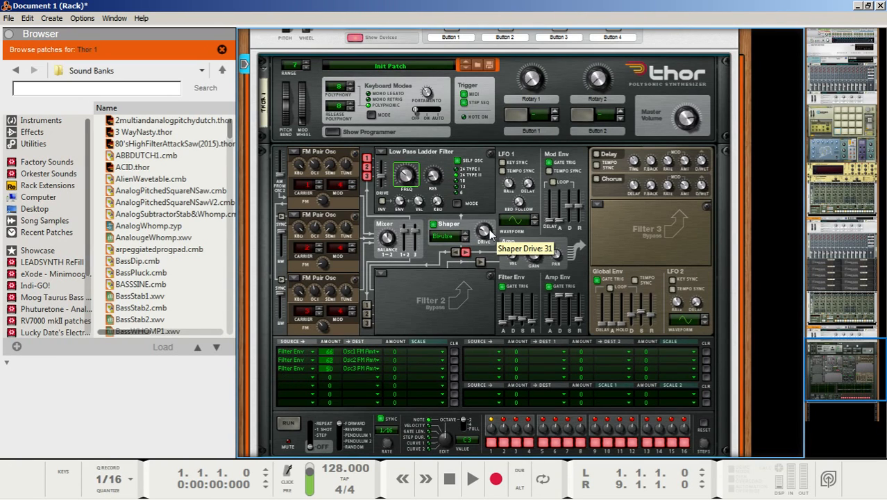
pyautogui.moveTo(472, 479)
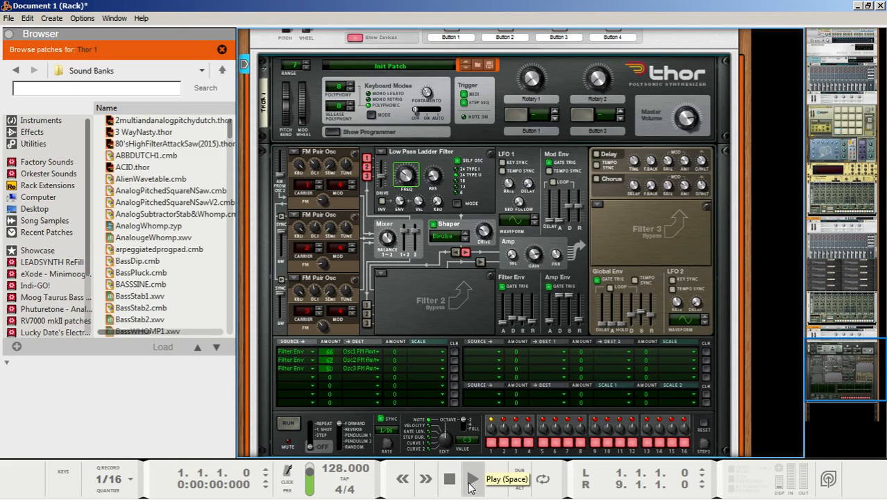
pyautogui.click(472, 479)
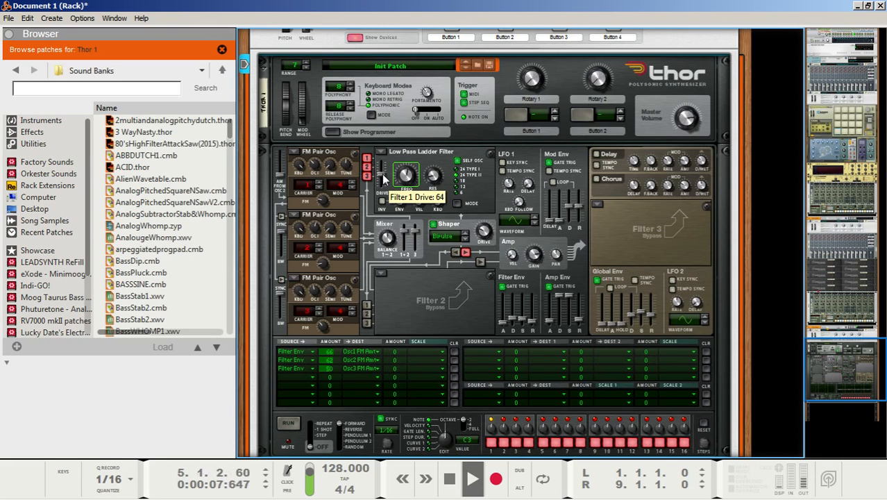
pyautogui.moveTo(436, 242)
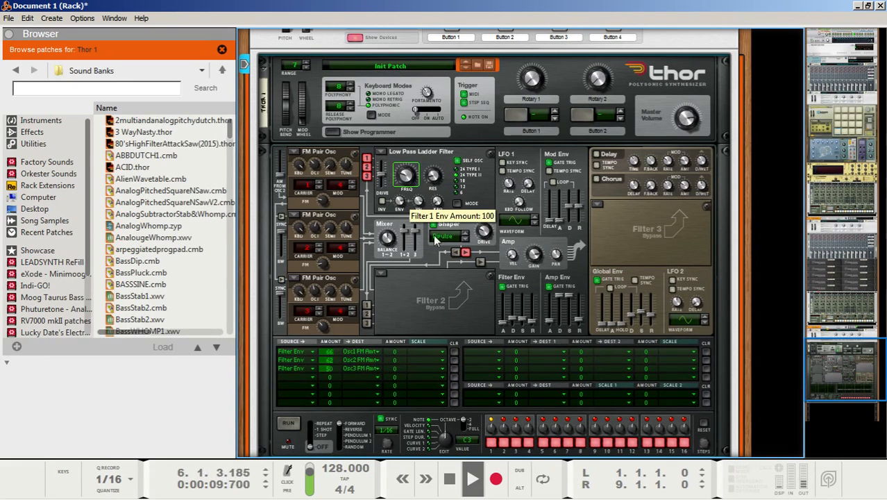
pyautogui.click(450, 479)
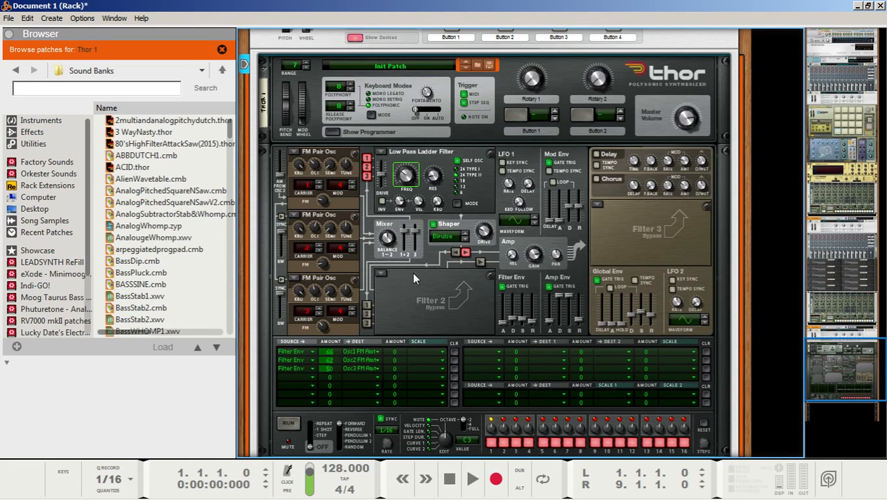
pyautogui.scroll(-3)
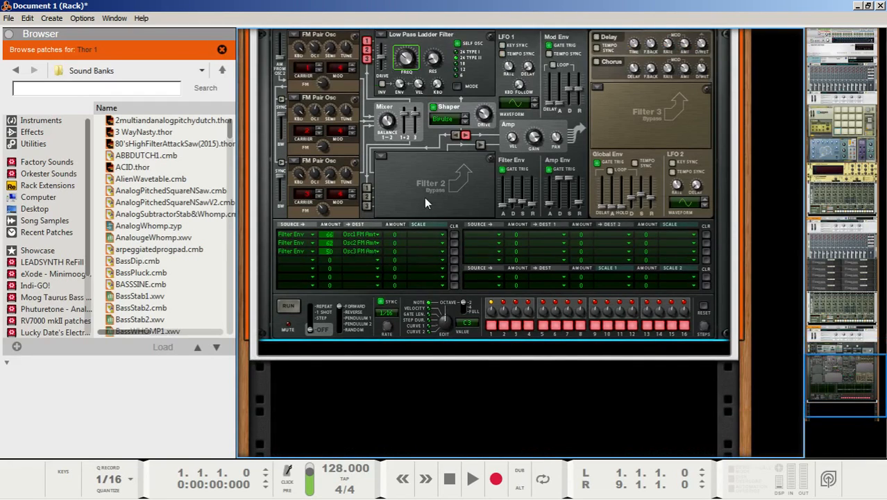
# Insert an RV7000 MkII reverb after Thor and audition the patch through it
pyautogui.rightClick(428, 201)
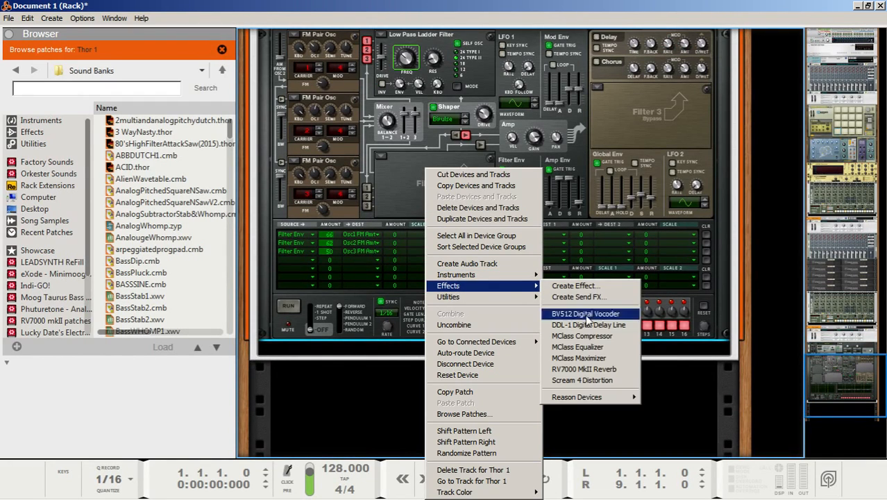
pyautogui.click(584, 369)
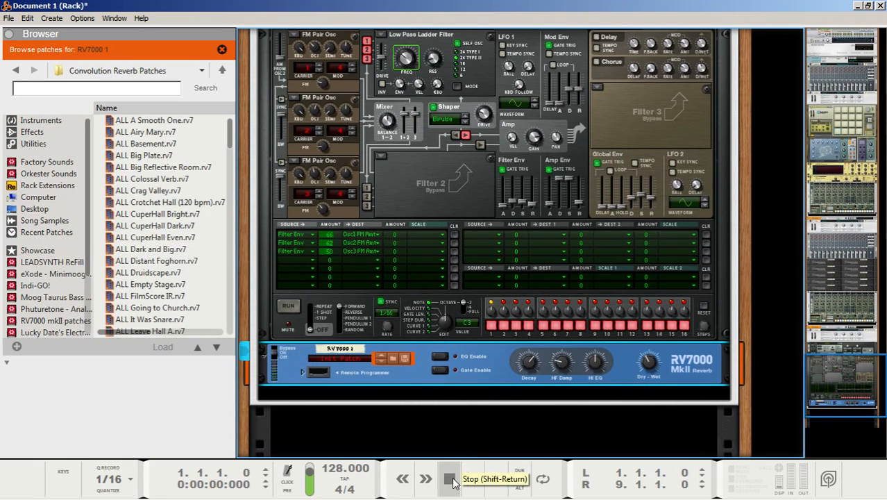
pyautogui.click(450, 477)
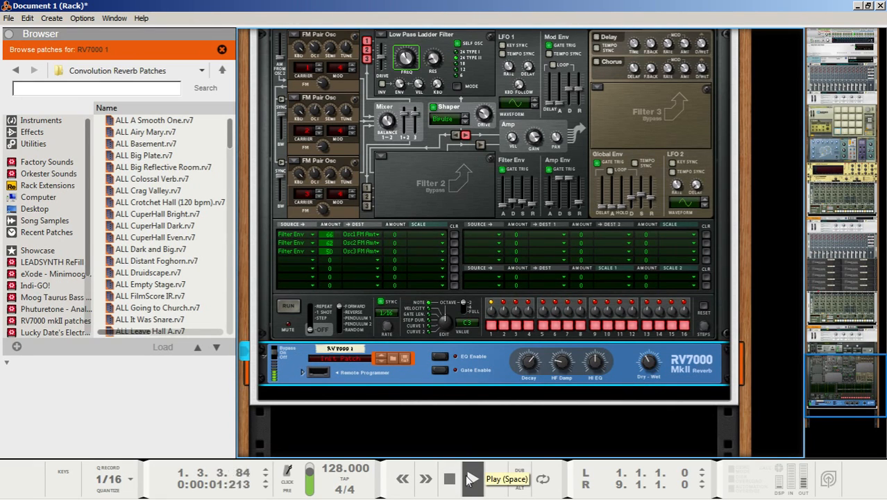
pyautogui.click(472, 477)
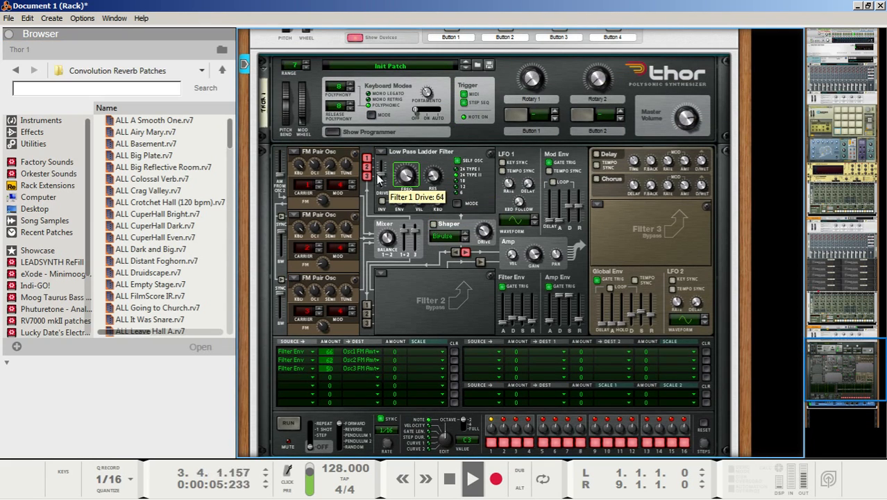
pyautogui.click(450, 478)
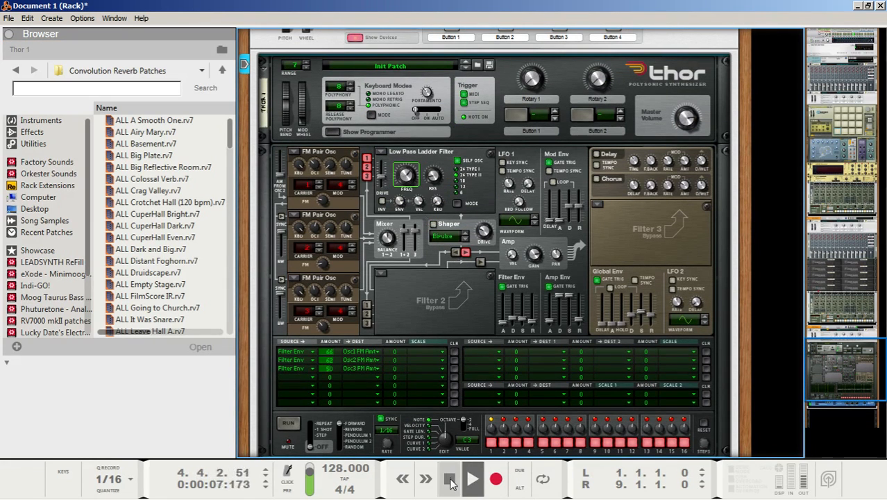
pyautogui.click(450, 478)
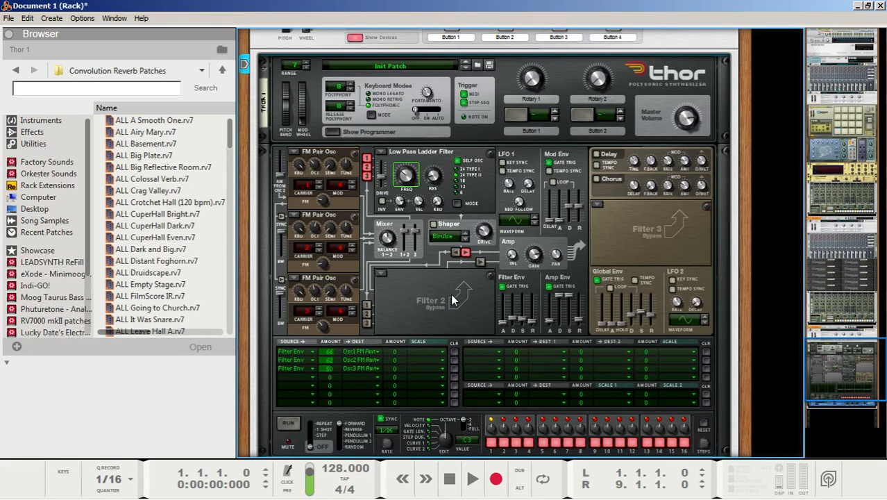
pyautogui.moveTo(493, 100)
pyautogui.write('A')
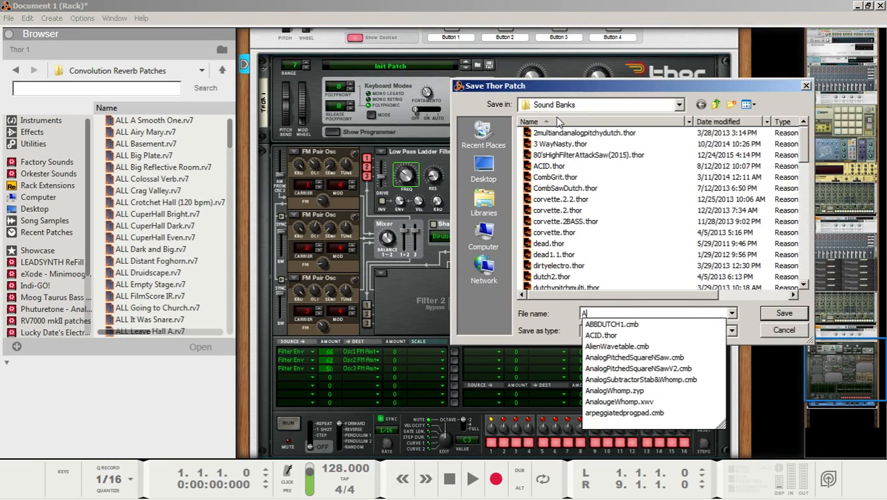
# Save the Thor patch to the Desktop with the file name ABBFMVGTutorial
pyautogui.write('BBFM')
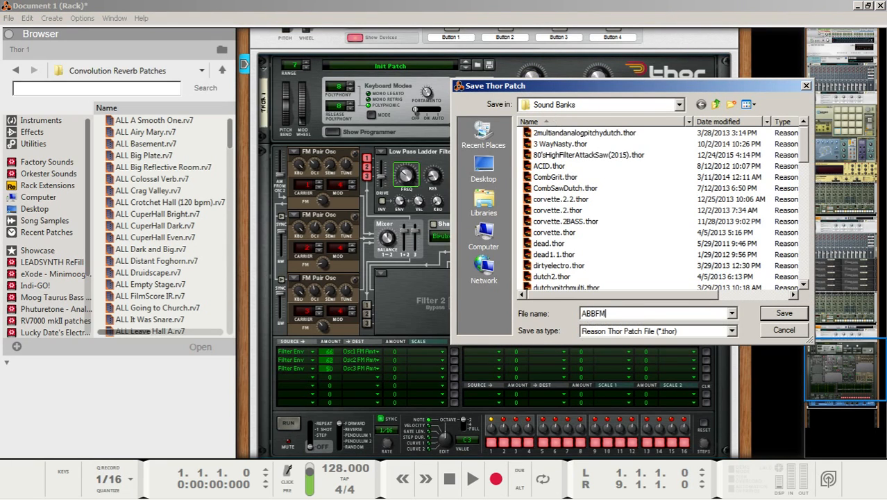
pyautogui.write('VG')
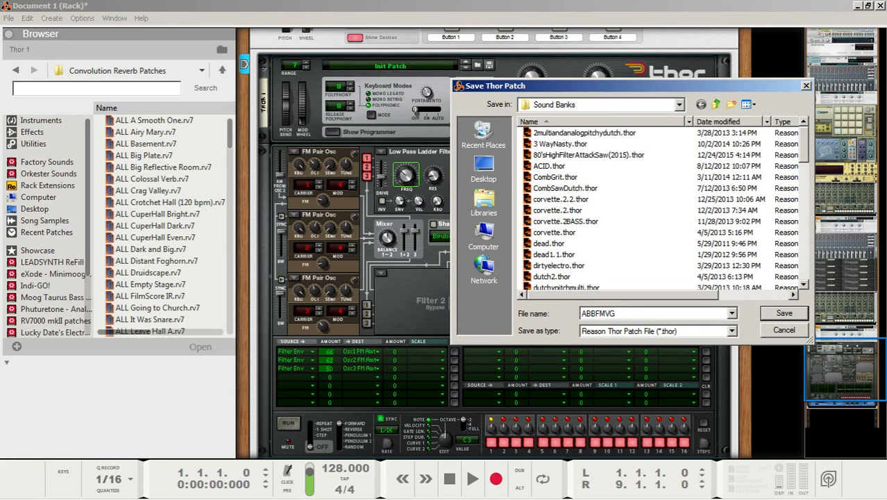
pyautogui.write('Tuto')
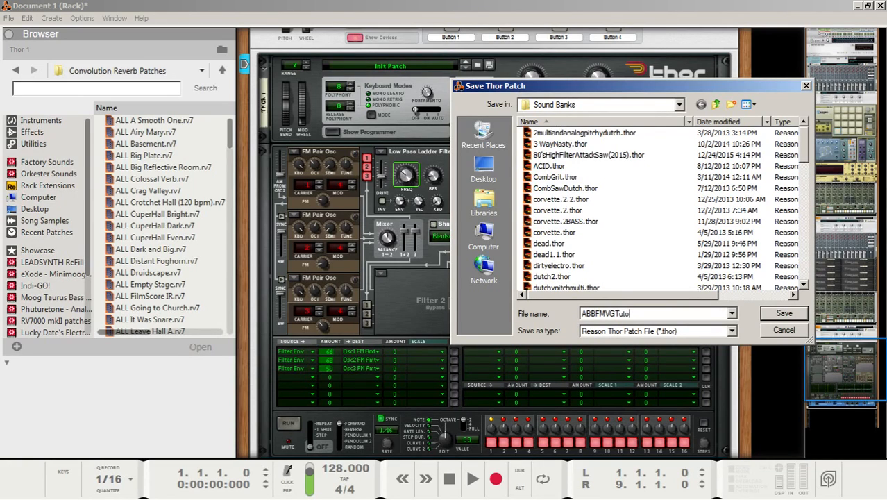
pyautogui.click(483, 166)
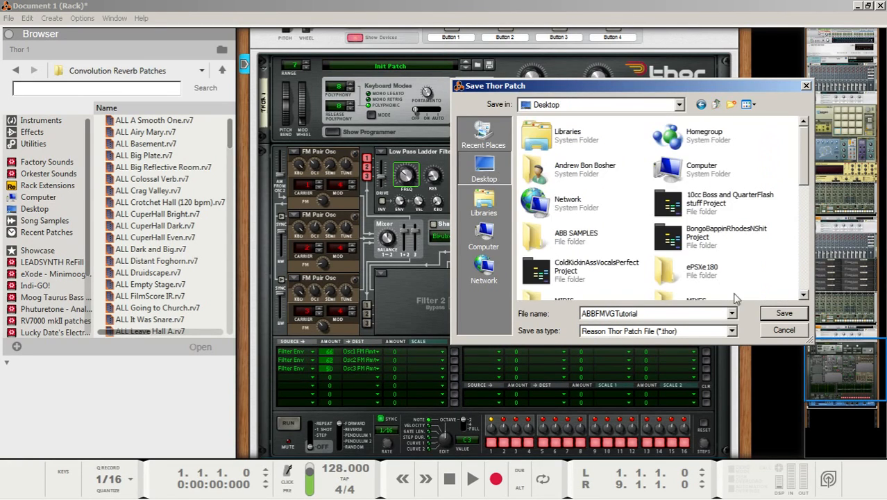
pyautogui.click(783, 313)
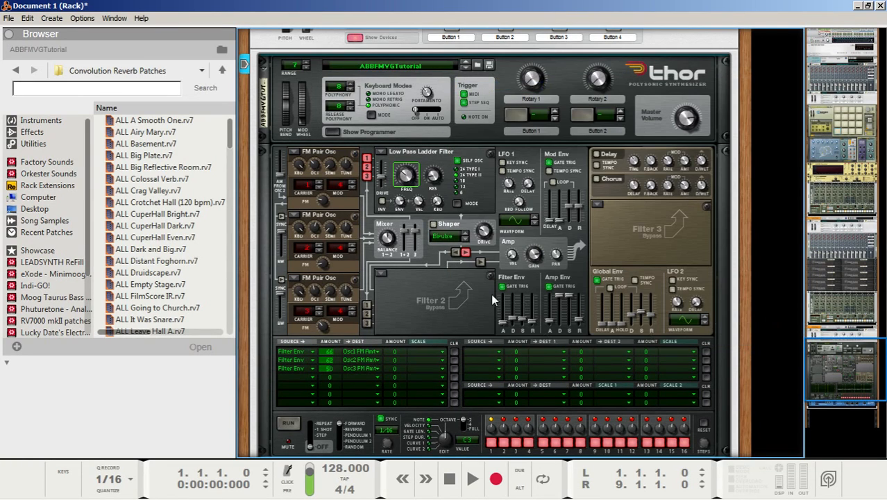
pyautogui.moveTo(456, 292)
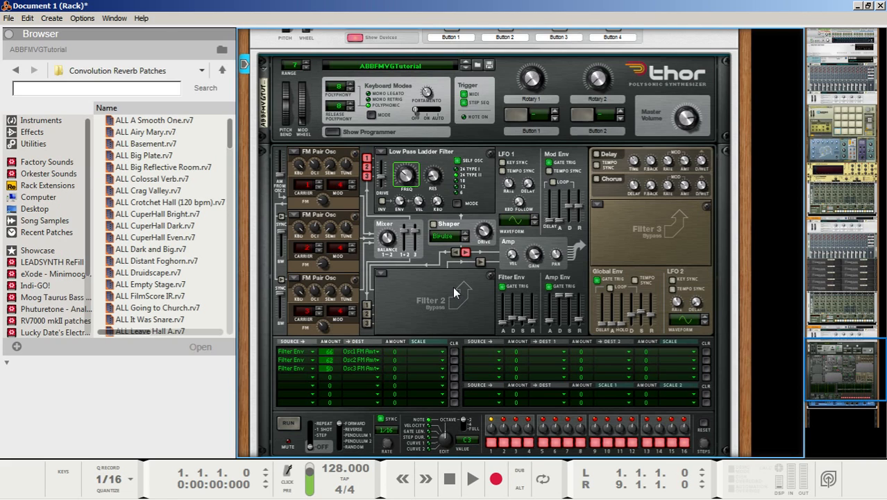